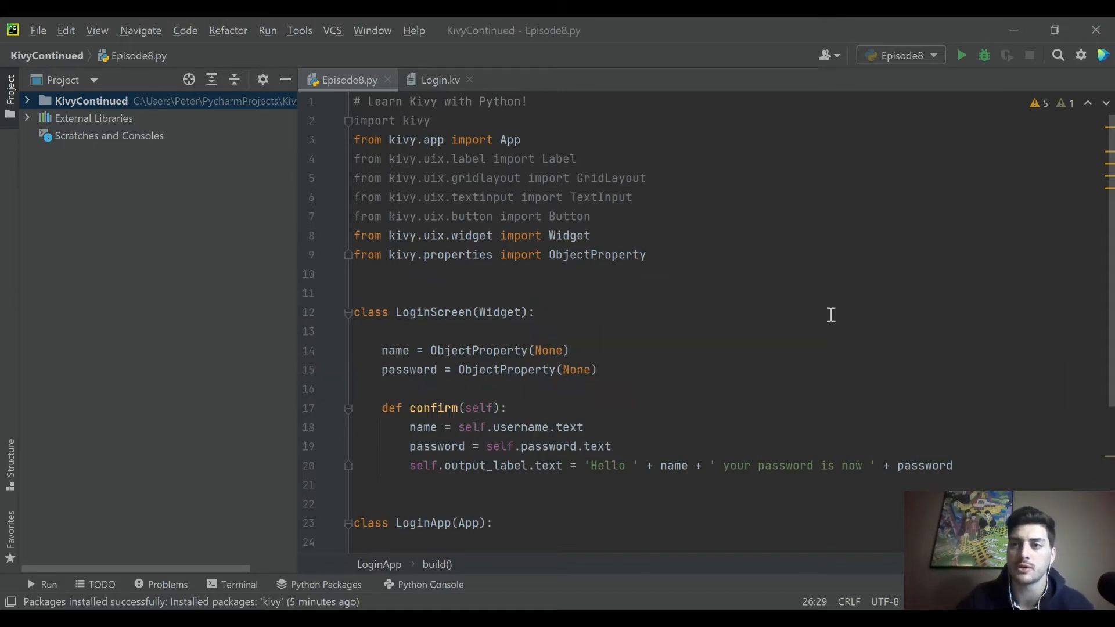
- Review the LoginScreen layout's labels, inputs and button in Login.kv
left_click(439, 80)
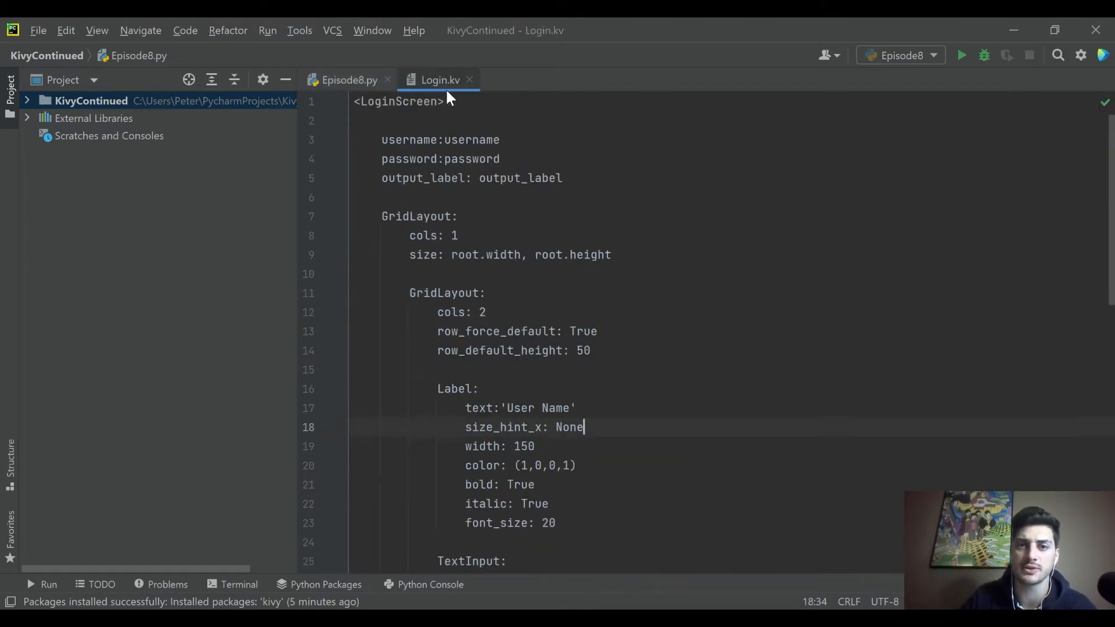
scroll("down", 3)
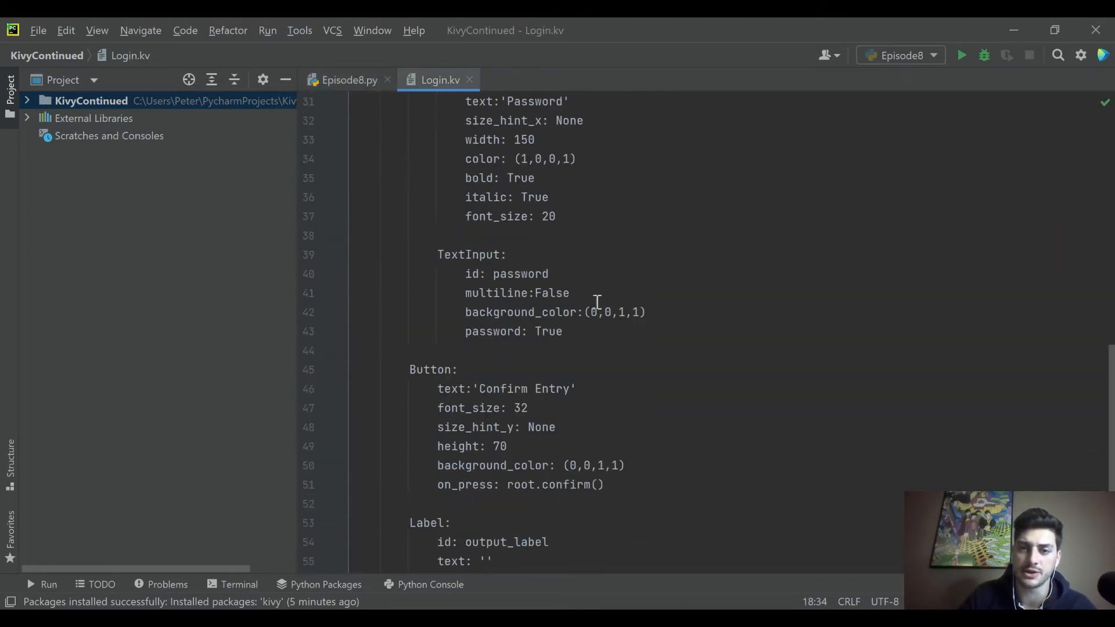
scroll("up", 3)
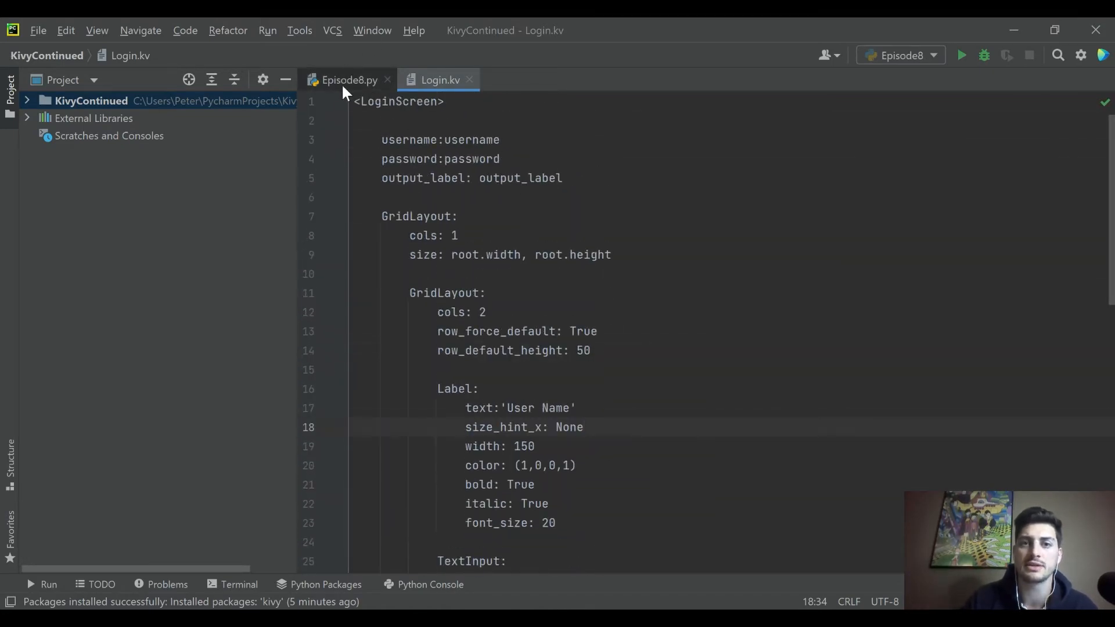
- Run Episode8.py and press Confirm Entry to show the Hello greeting message
left_click(961, 54)
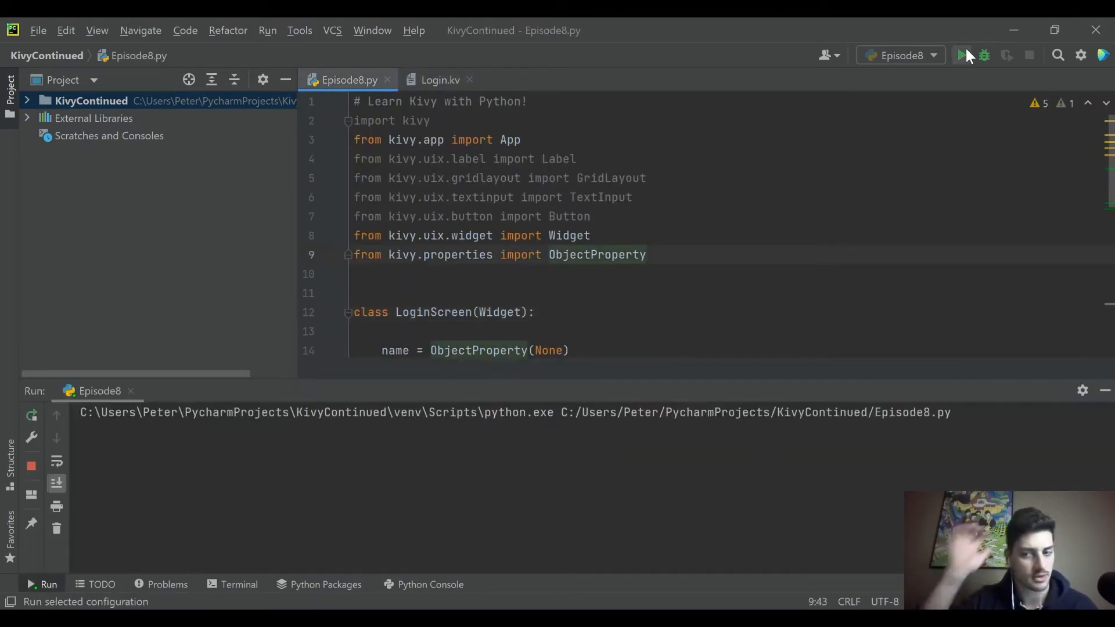
left_click(960, 55)
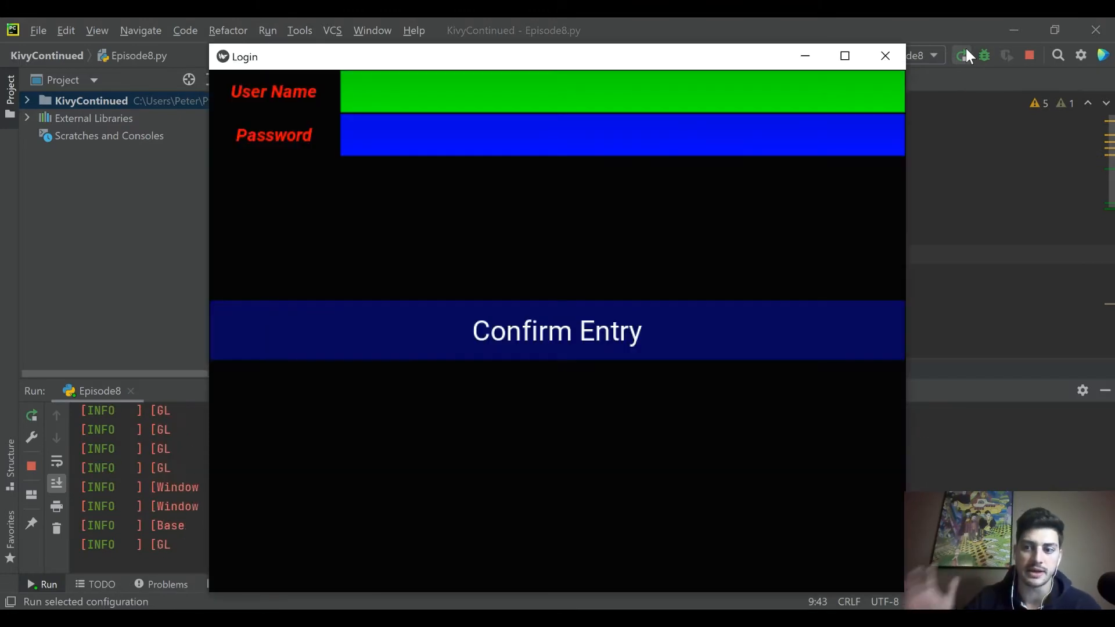
left_click(557, 330)
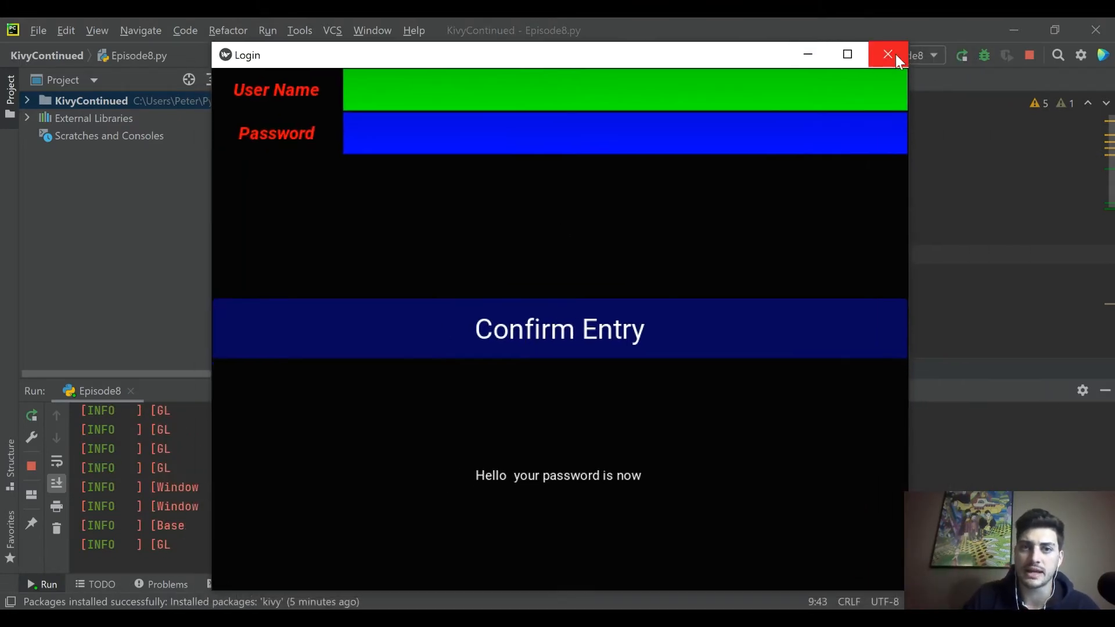
mouse_move(887, 56)
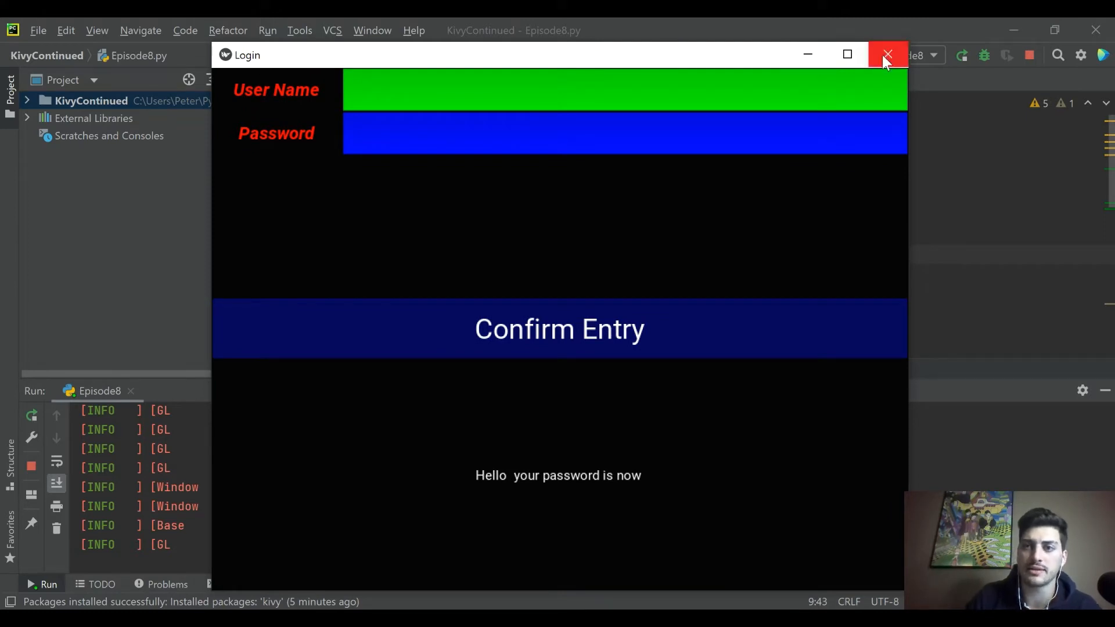
- Close the Login window and place the caret in the LoginApp class name in Episode8.py
left_click(887, 54)
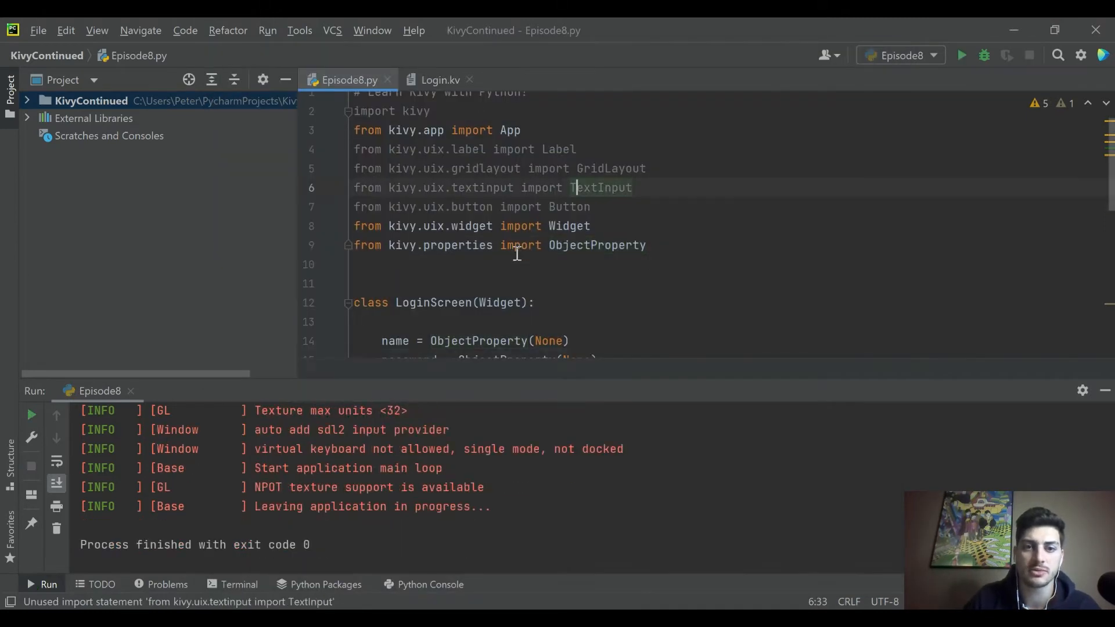
scroll("down", 3)
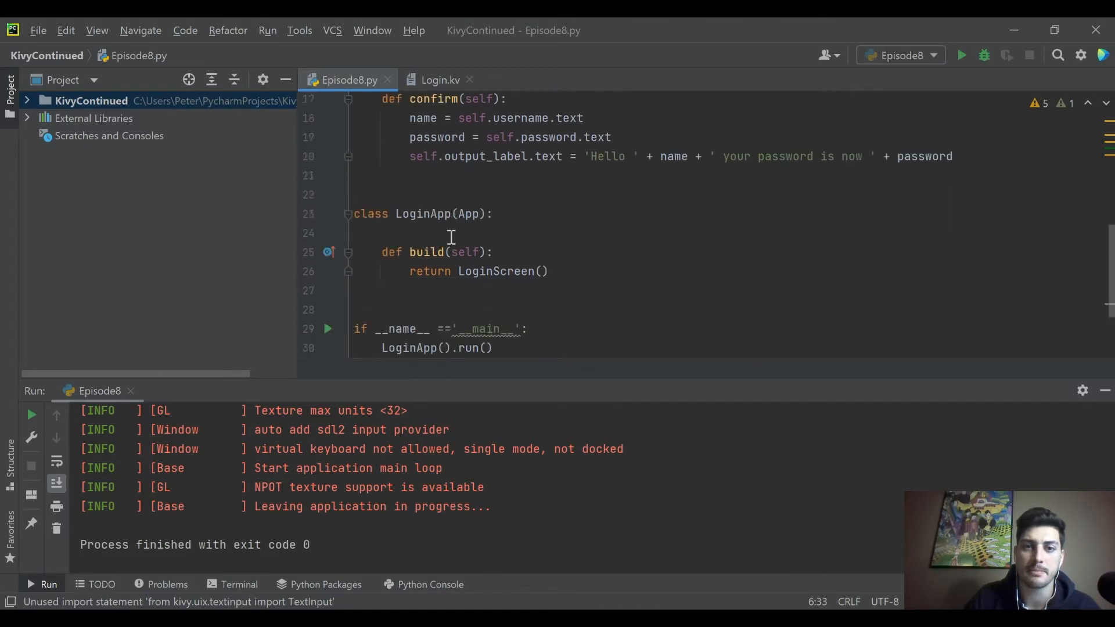
double_click(420, 159)
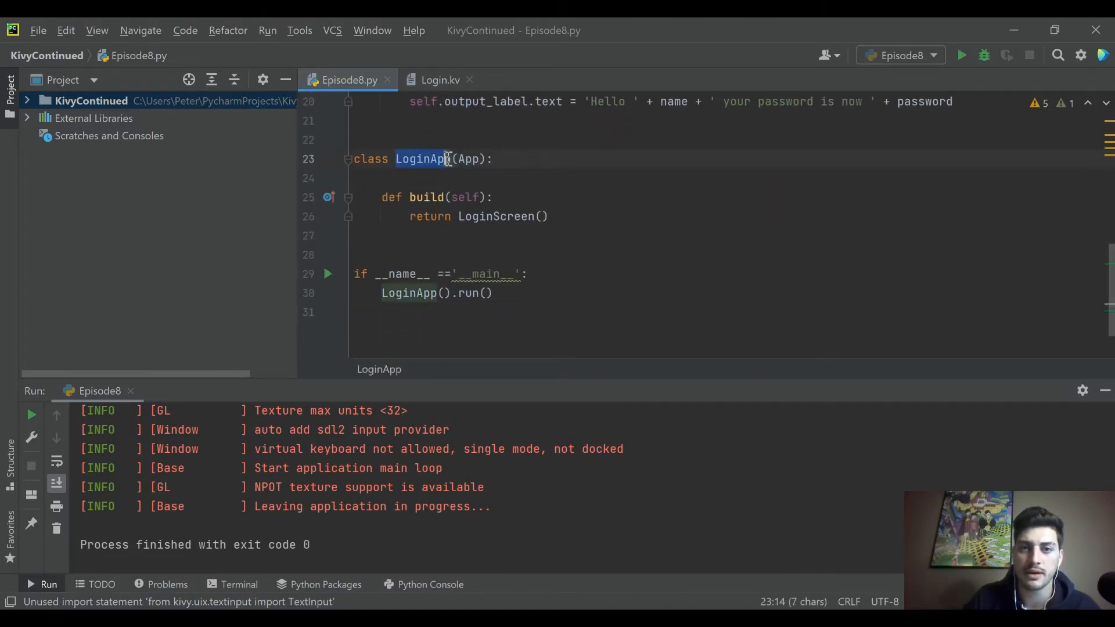
mouse_move(440, 80)
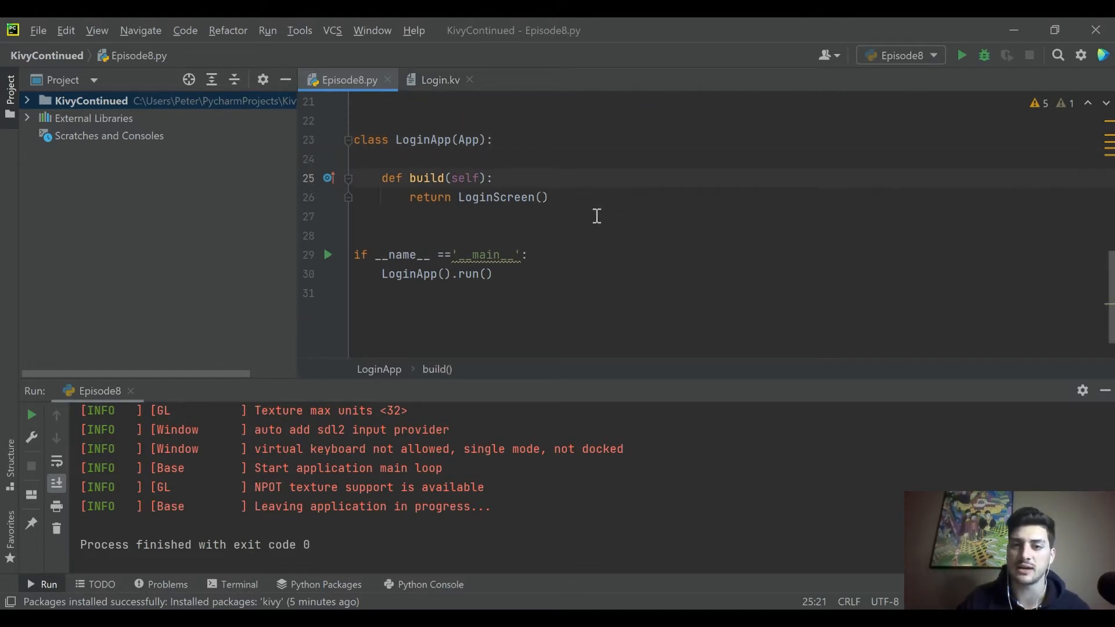
scroll("up", 3)
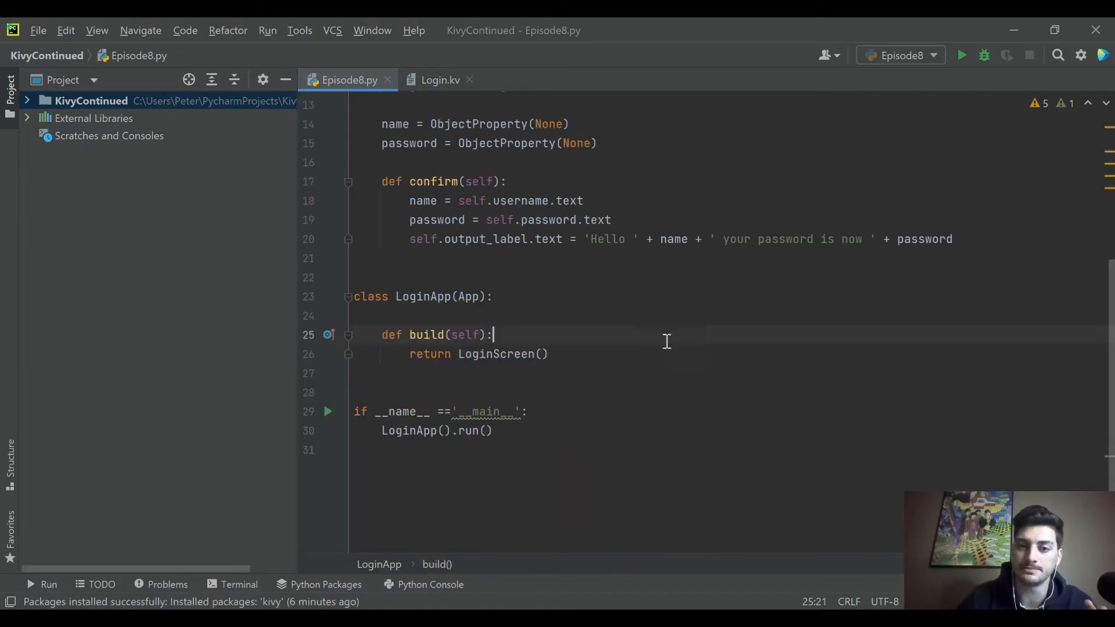
double_click(418, 334)
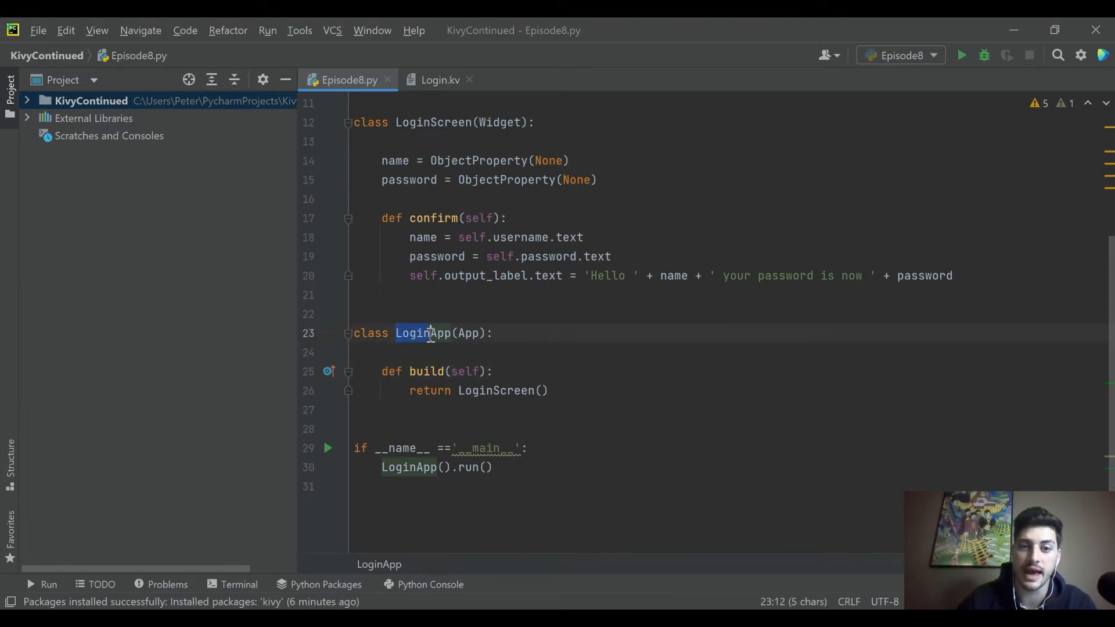
left_click(395, 333)
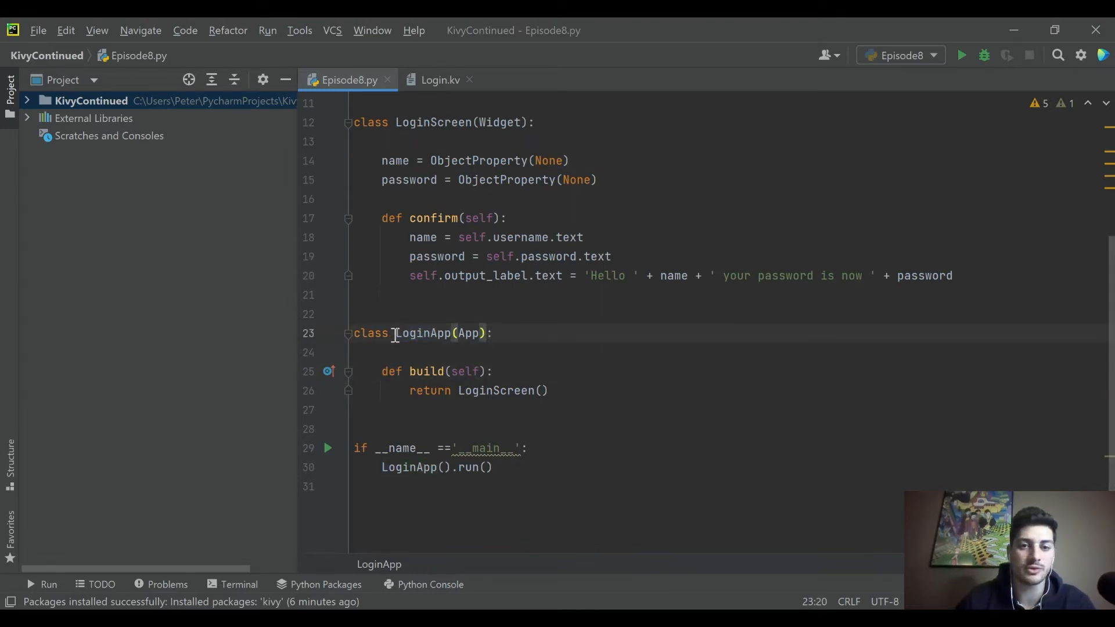
- Rename LoginApp to DifferentApp in the class line and in DifferentApp().run()
double_click(413, 334)
type("Different")
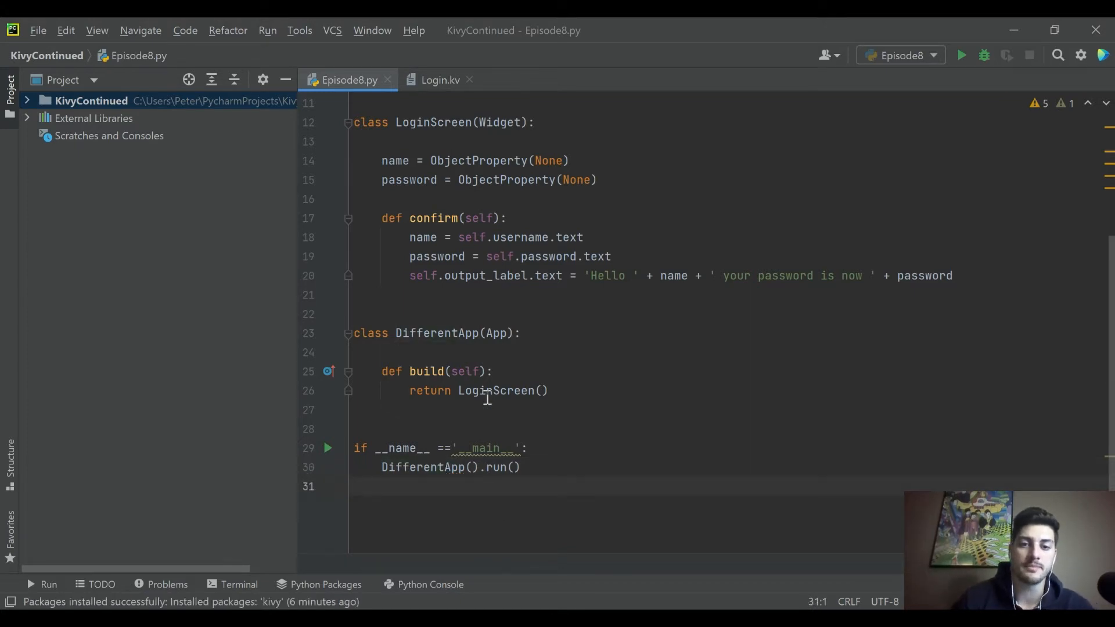
mouse_move(440, 80)
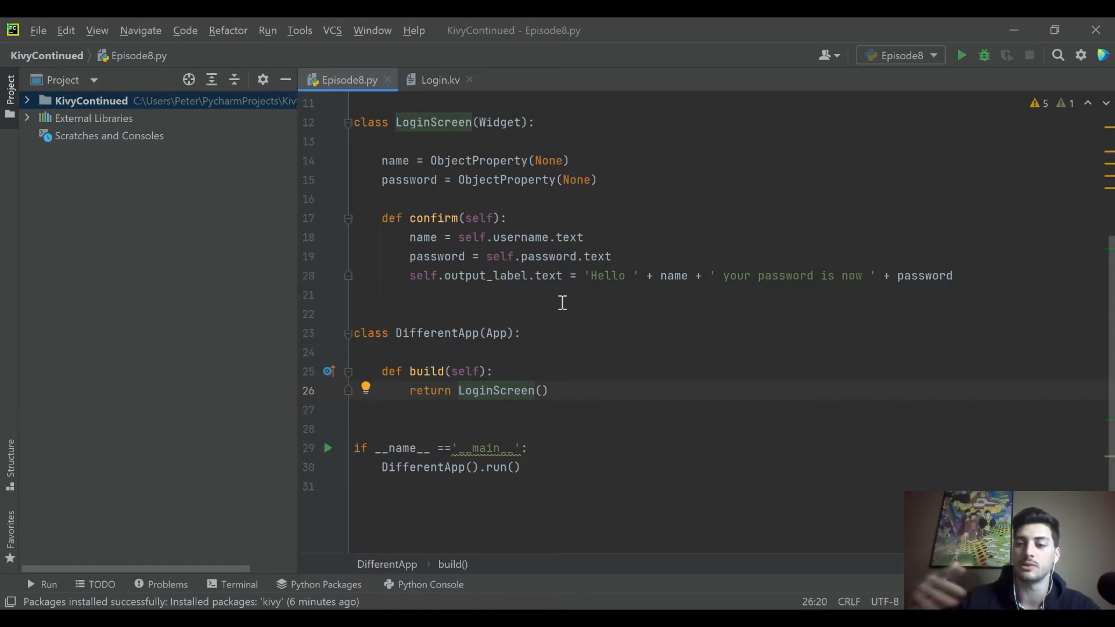
left_click(353, 295)
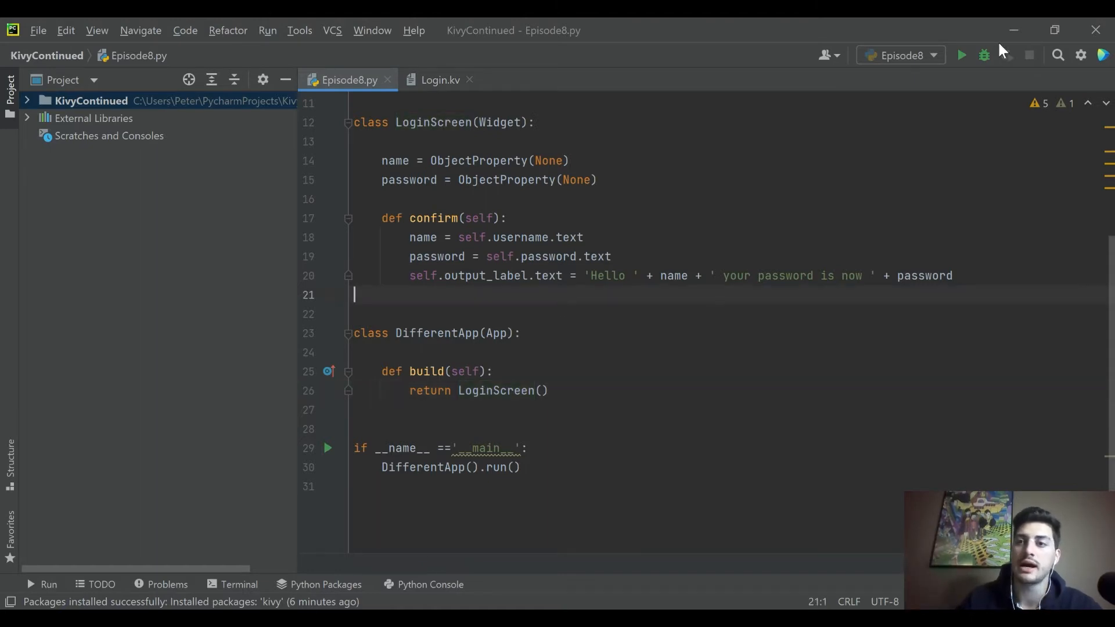
- Run DifferentApp twice, confirming the blank 'Different' window each time and closing it
left_click(961, 55)
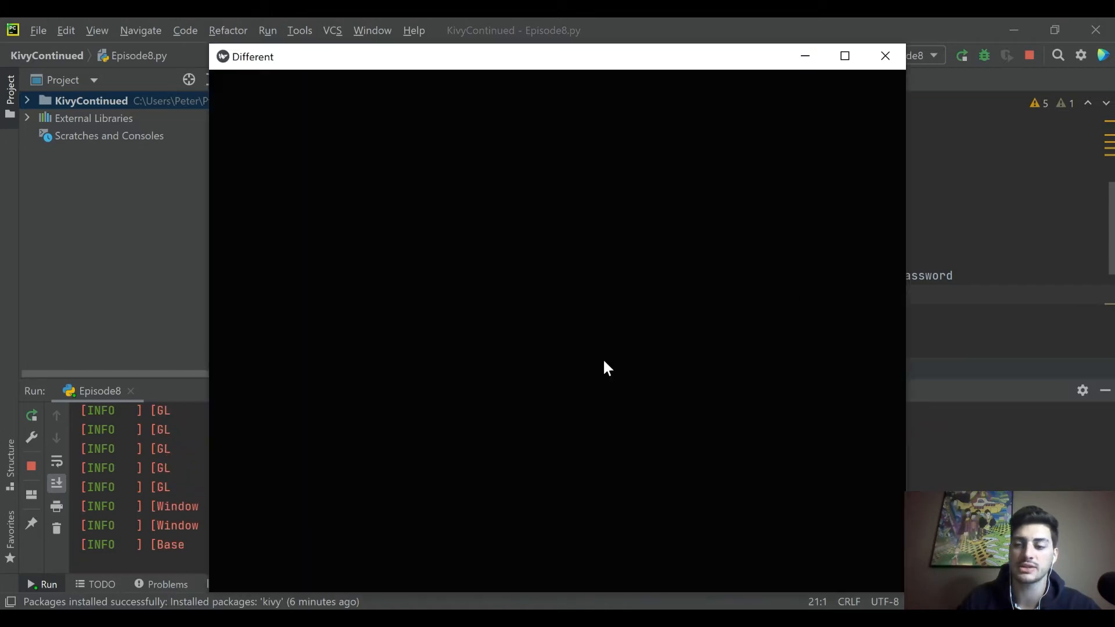
mouse_move(594, 345)
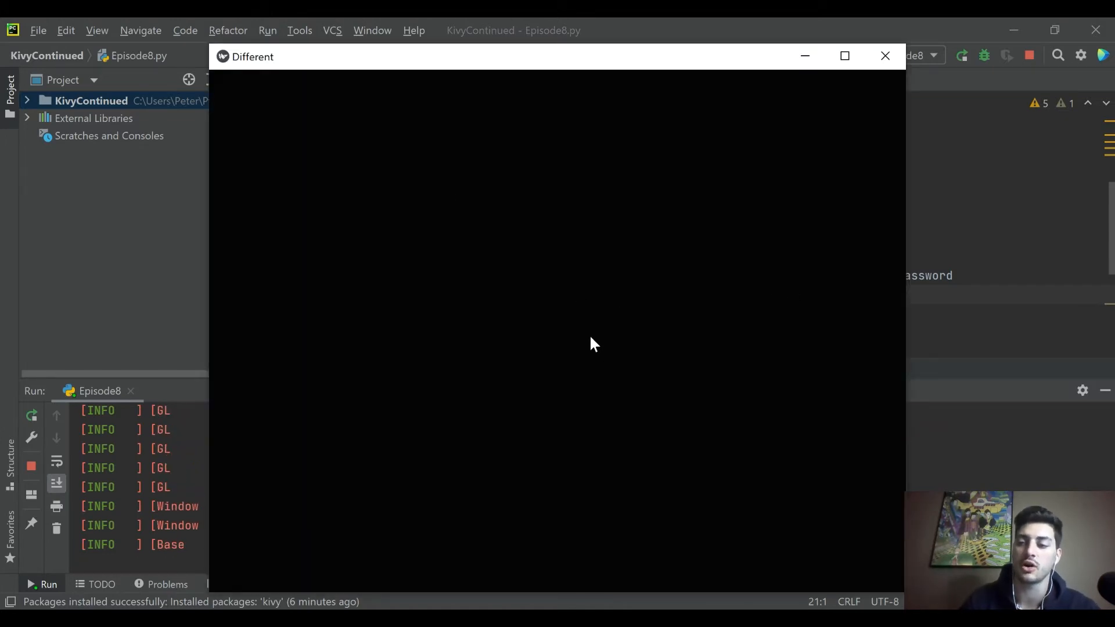
mouse_move(570, 207)
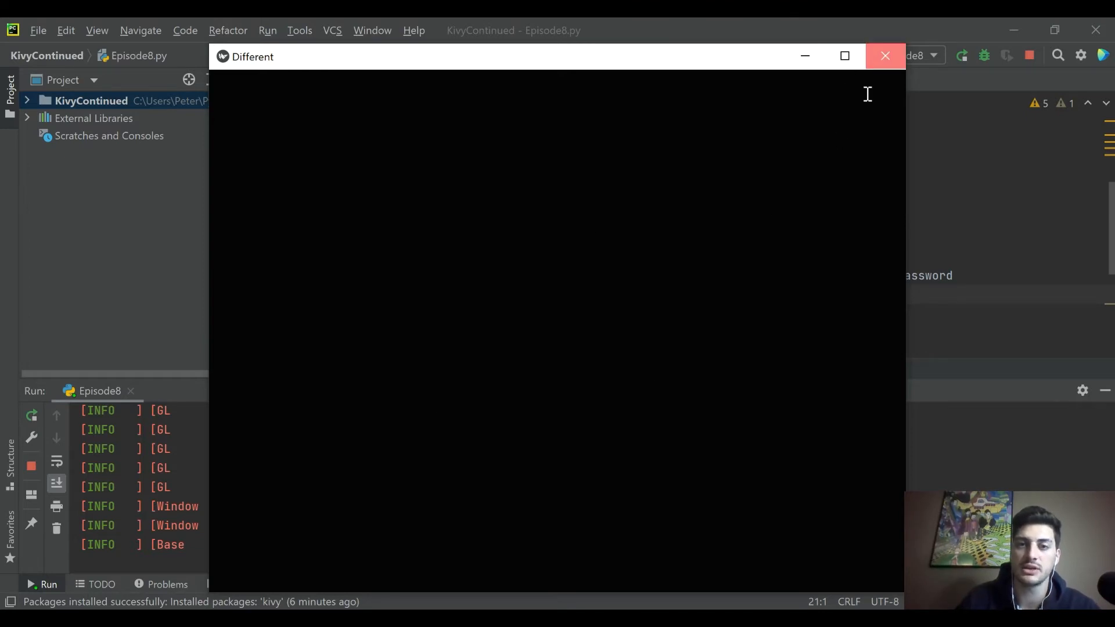
left_click(885, 56)
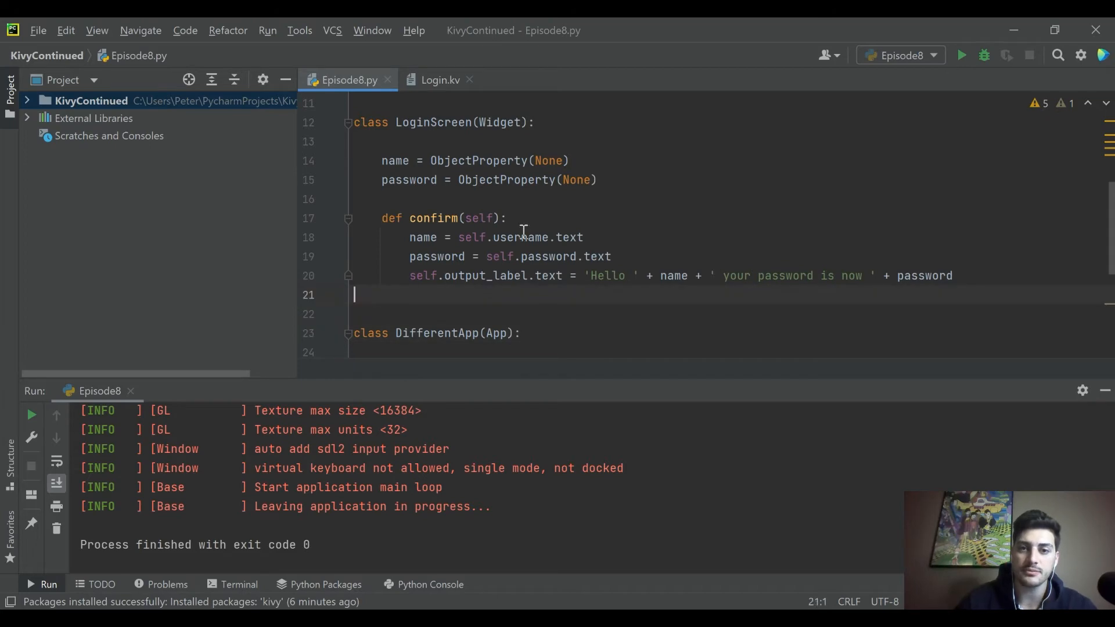
left_click(960, 55)
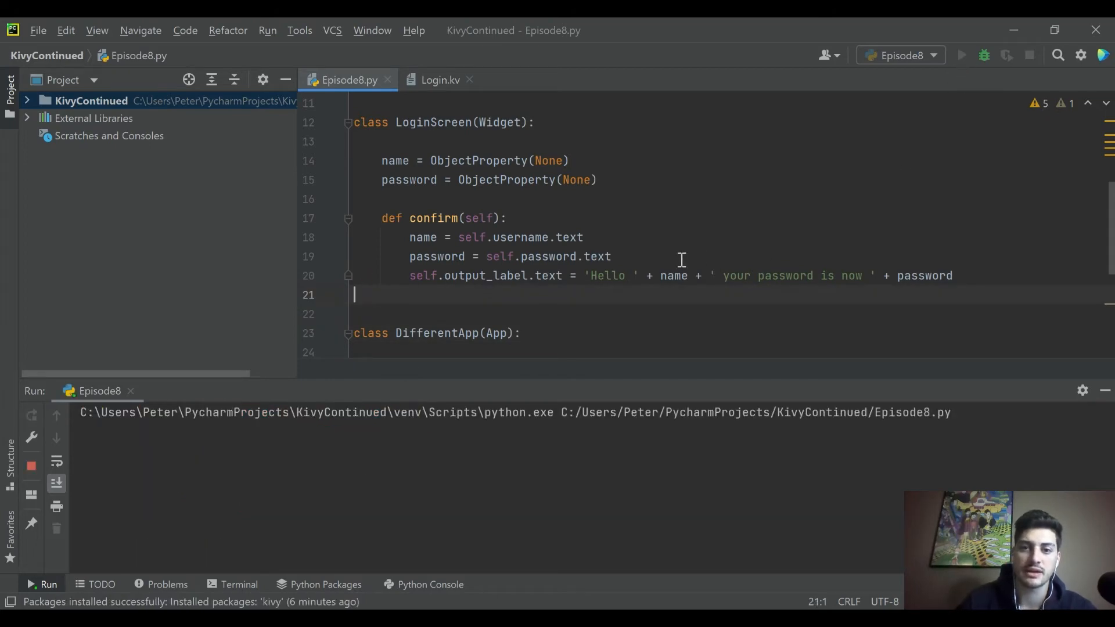
left_click(961, 55)
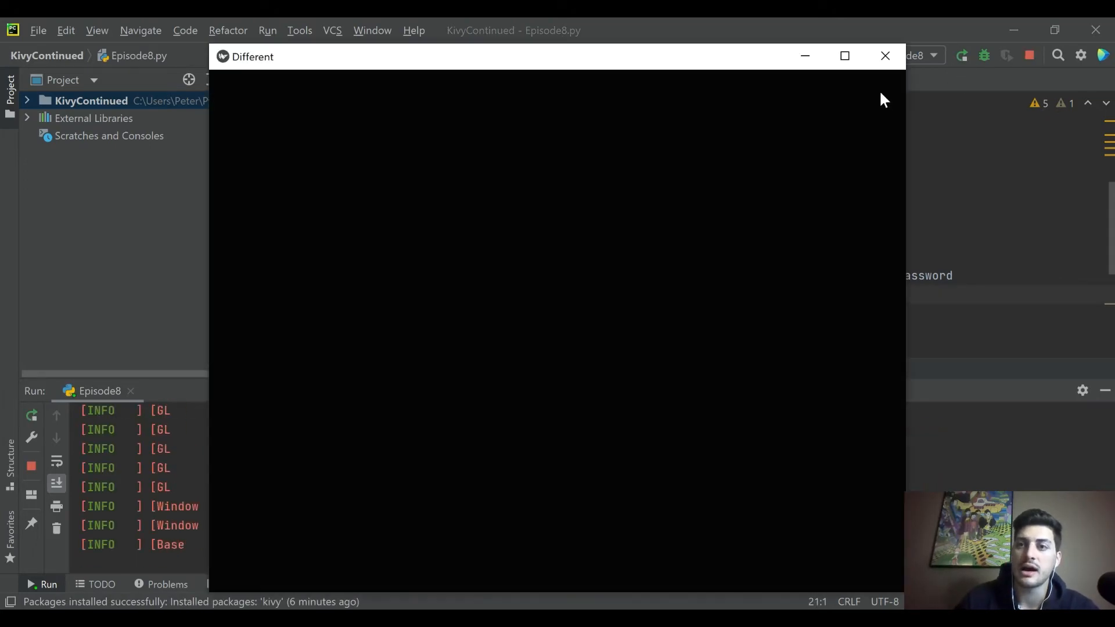
left_click(885, 55)
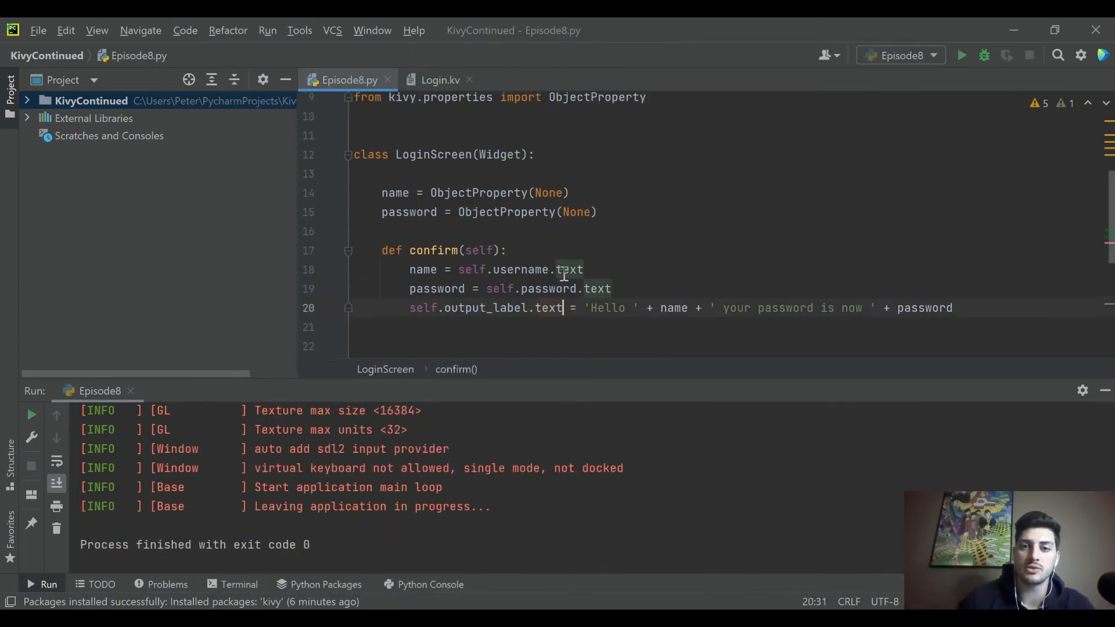
- Insert a blank line after the Kivy imports at the top of Episode8.py
scroll("up", 3)
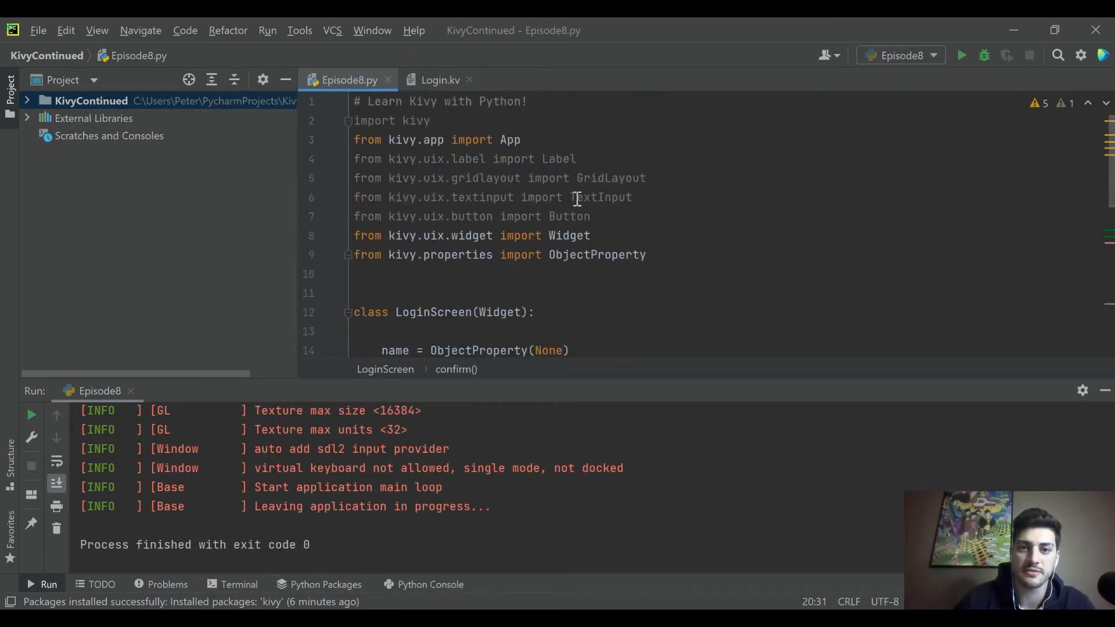
left_click(558, 275)
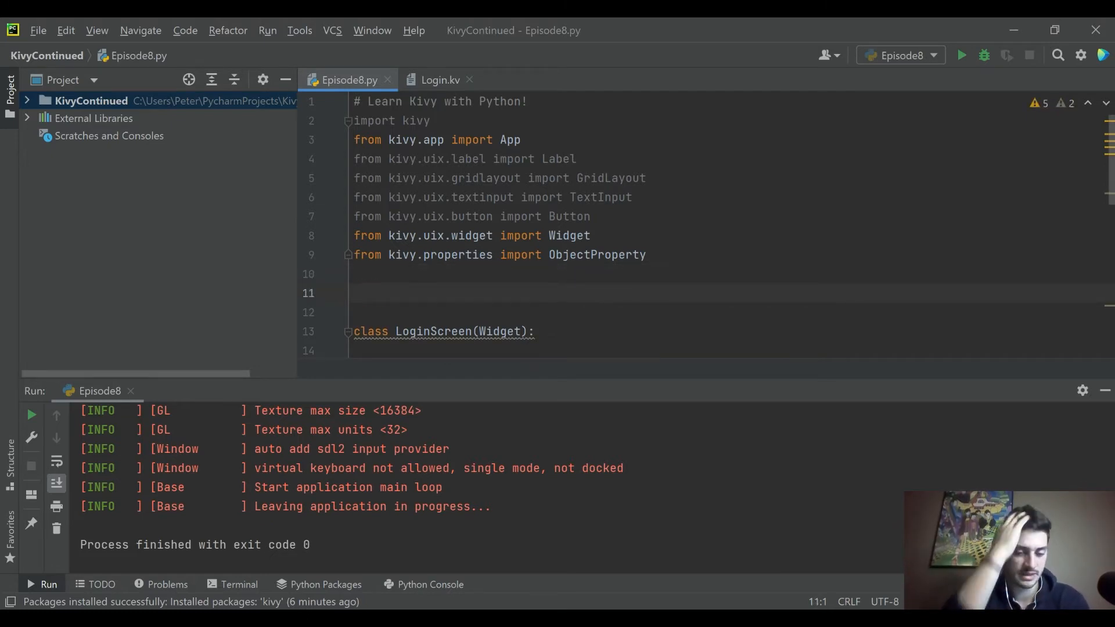
- Add 'from kivy.lang import Builder' below the existing imports
type("from.")
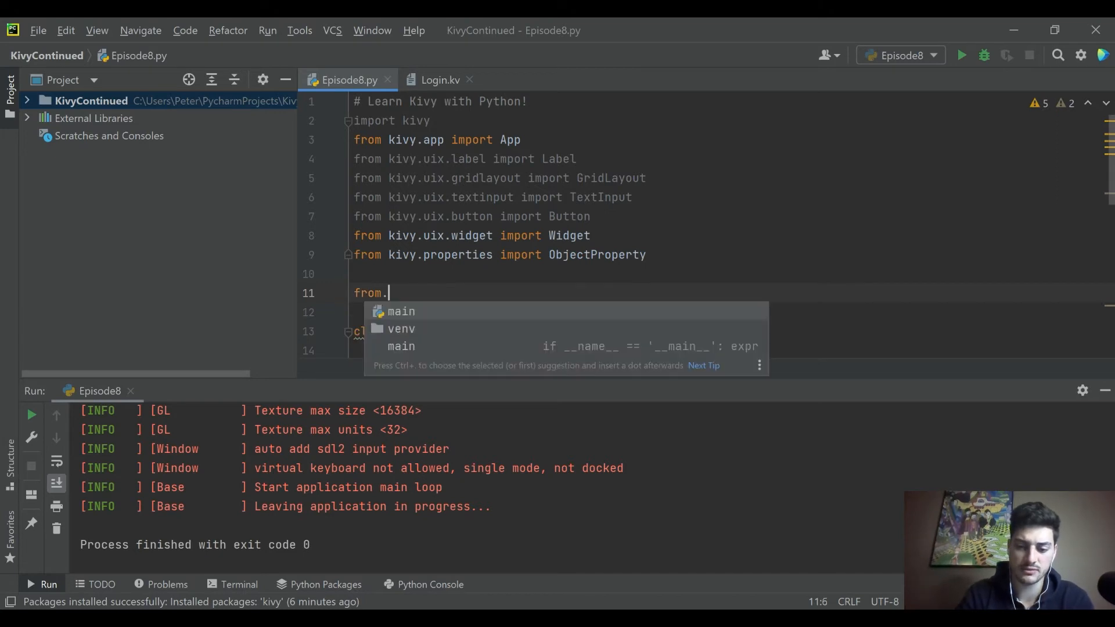
type("kivy.la")
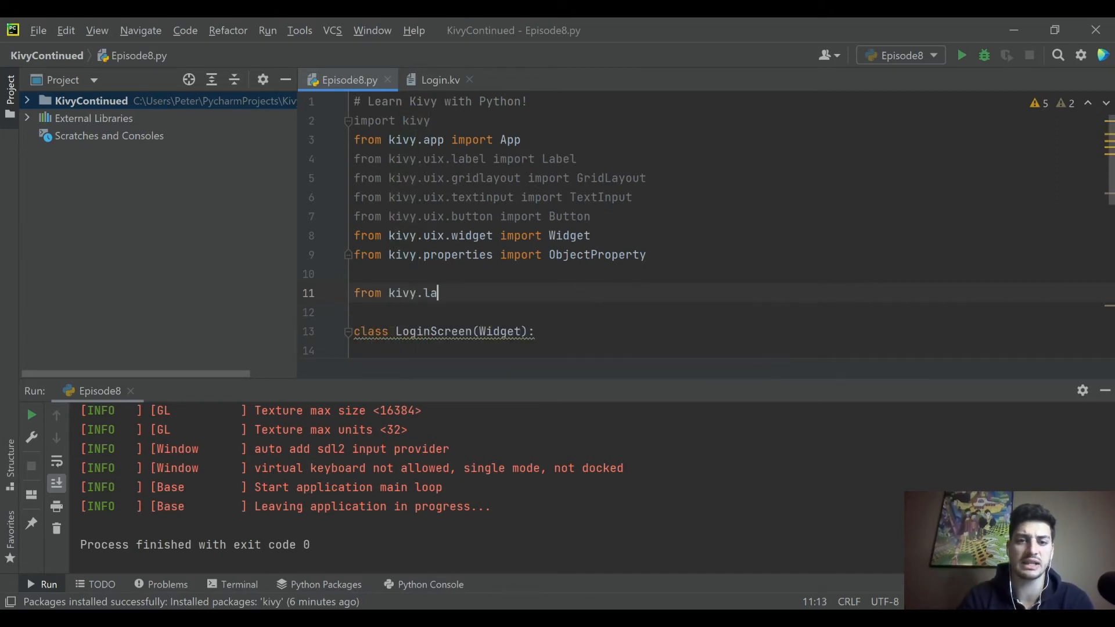
type("ng")
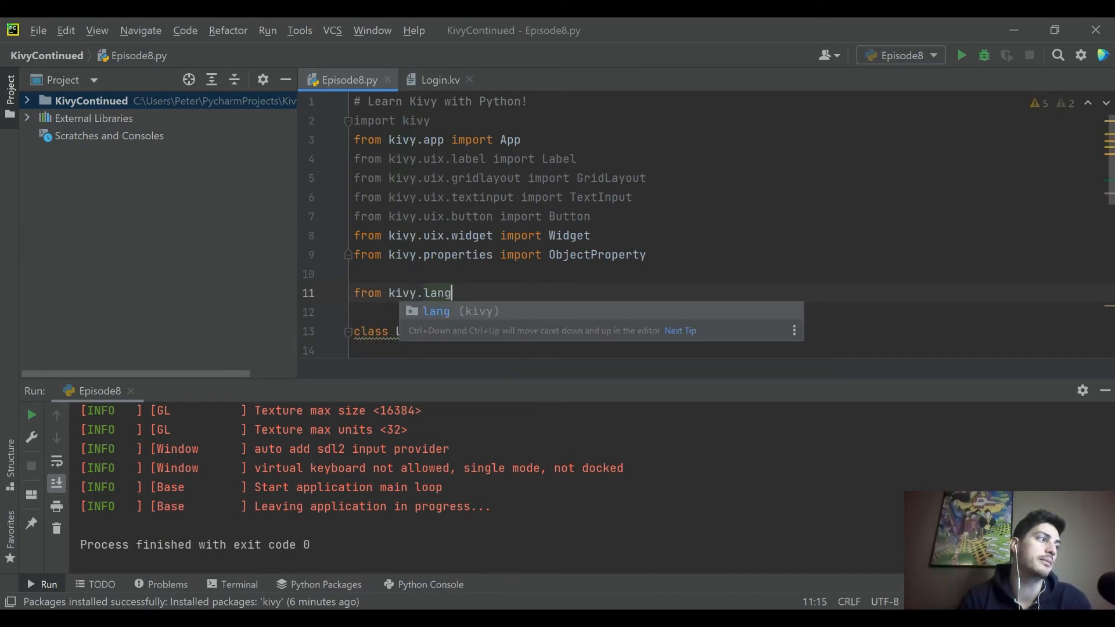
type("import B")
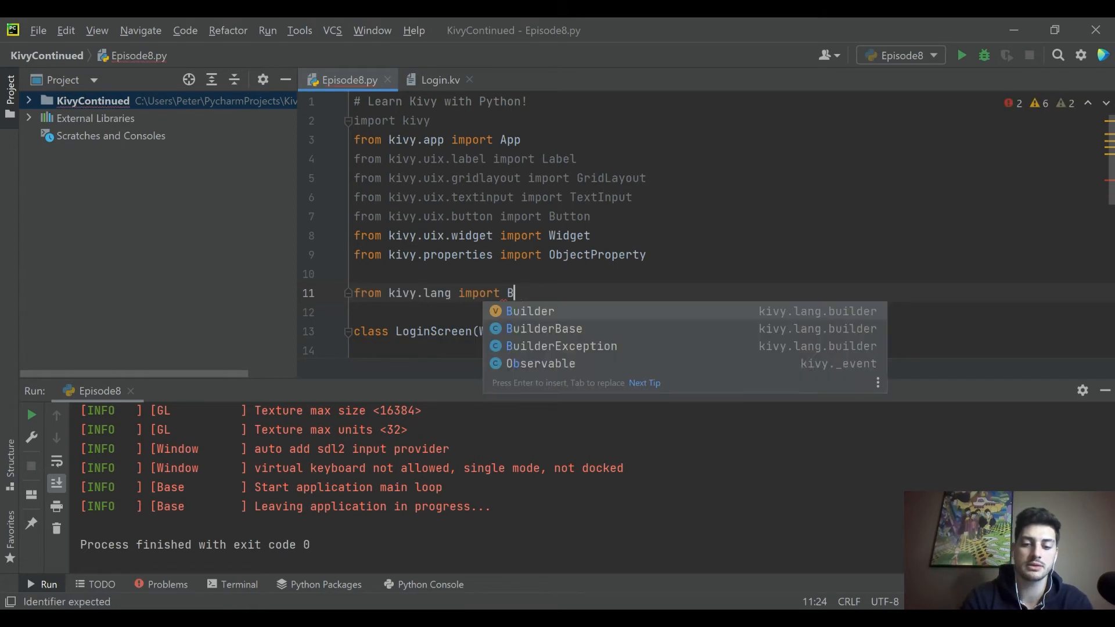
type("uilder")
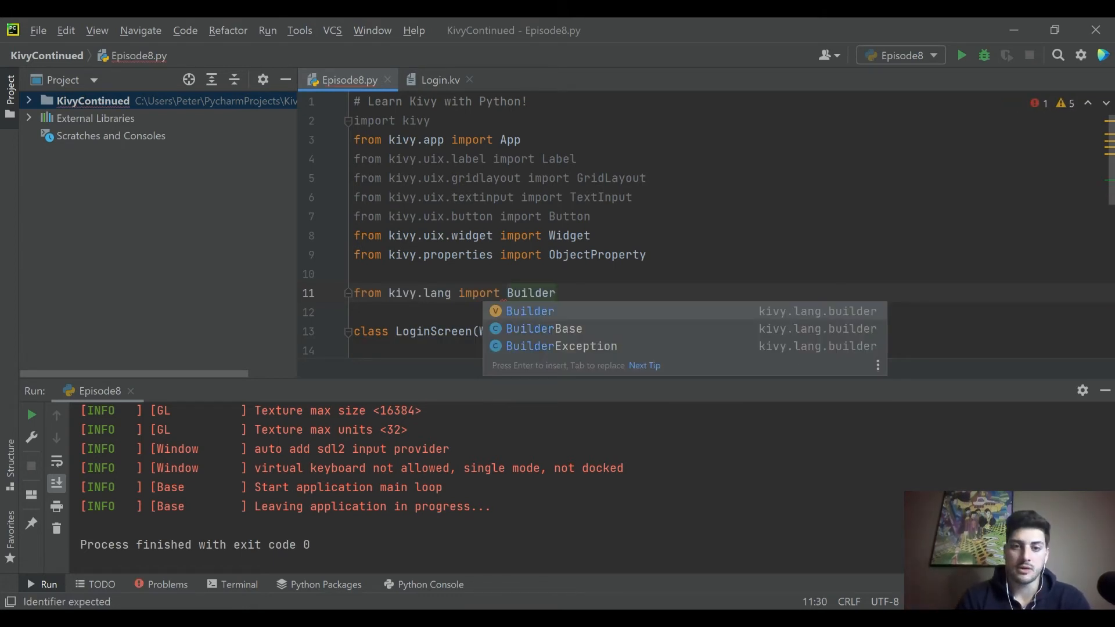
key("Return")
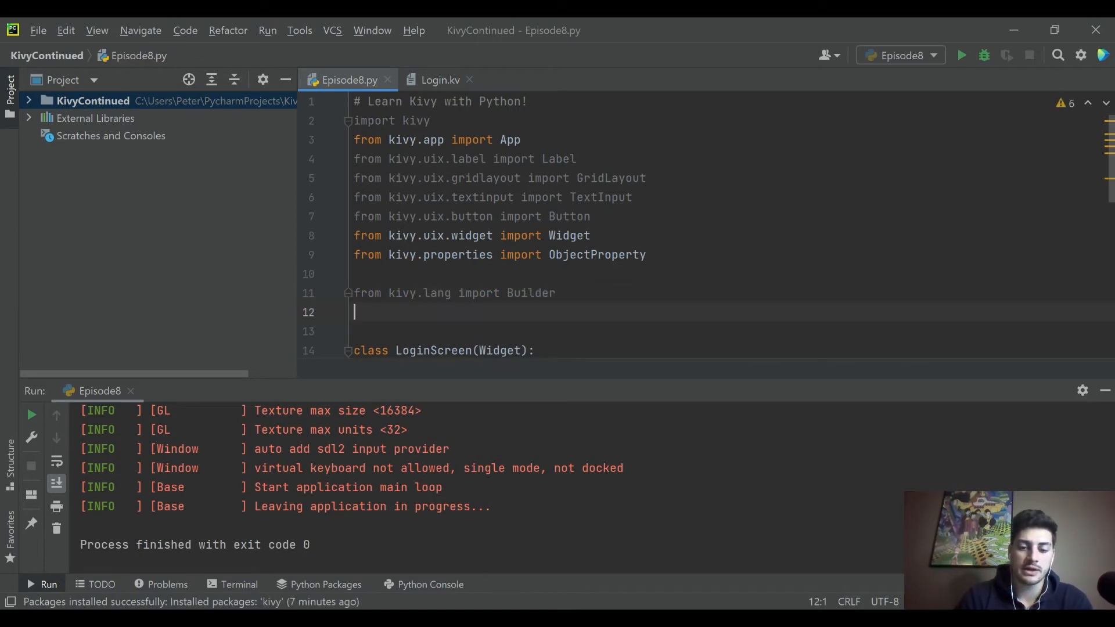
- Add Builder.load_file('Login.kv') just above the LoginScreen class
type("B")
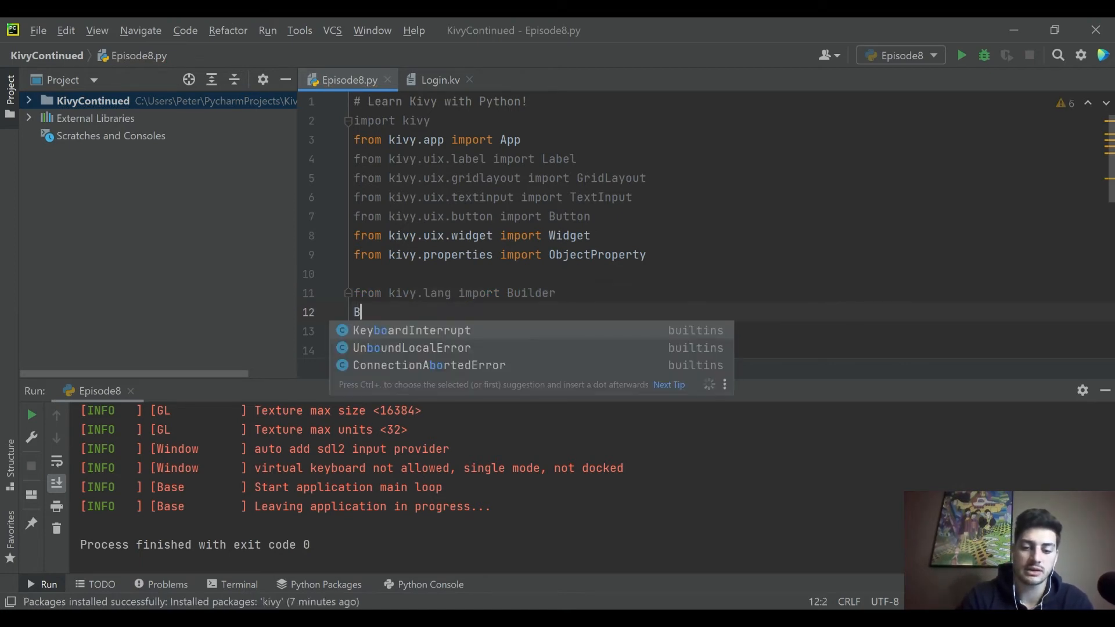
type("uilder.load_file('")
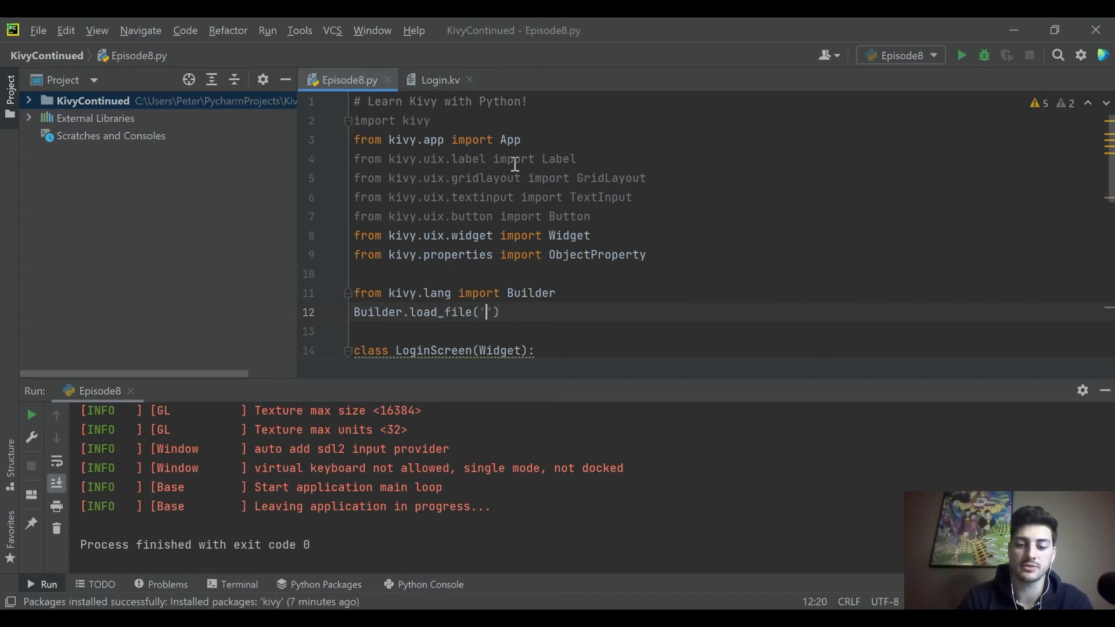
type("Login.kv")
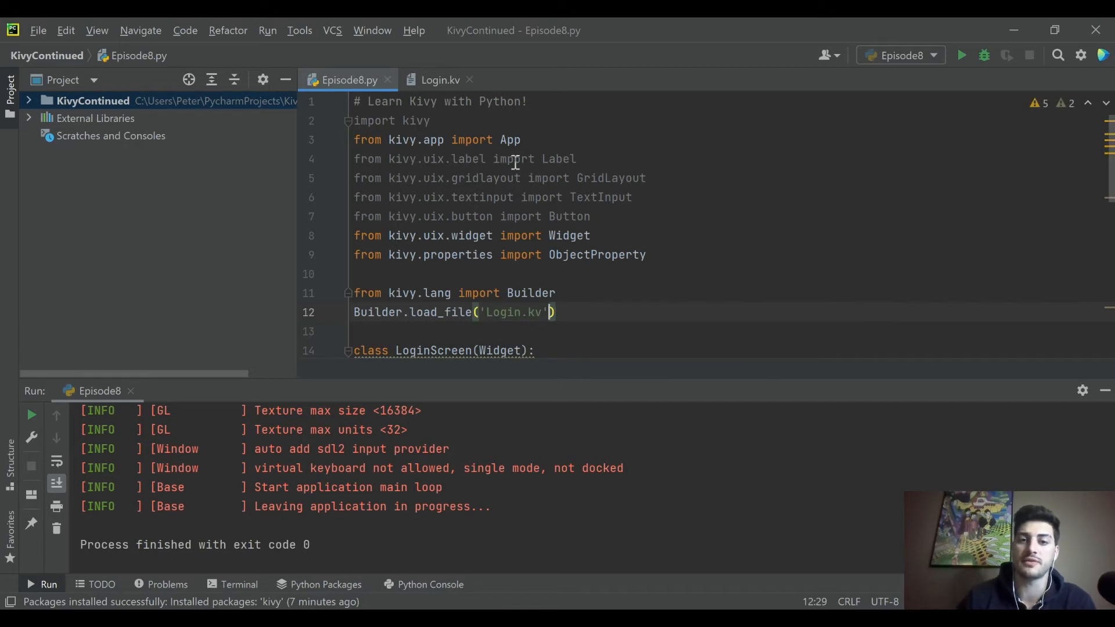
left_click(581, 331)
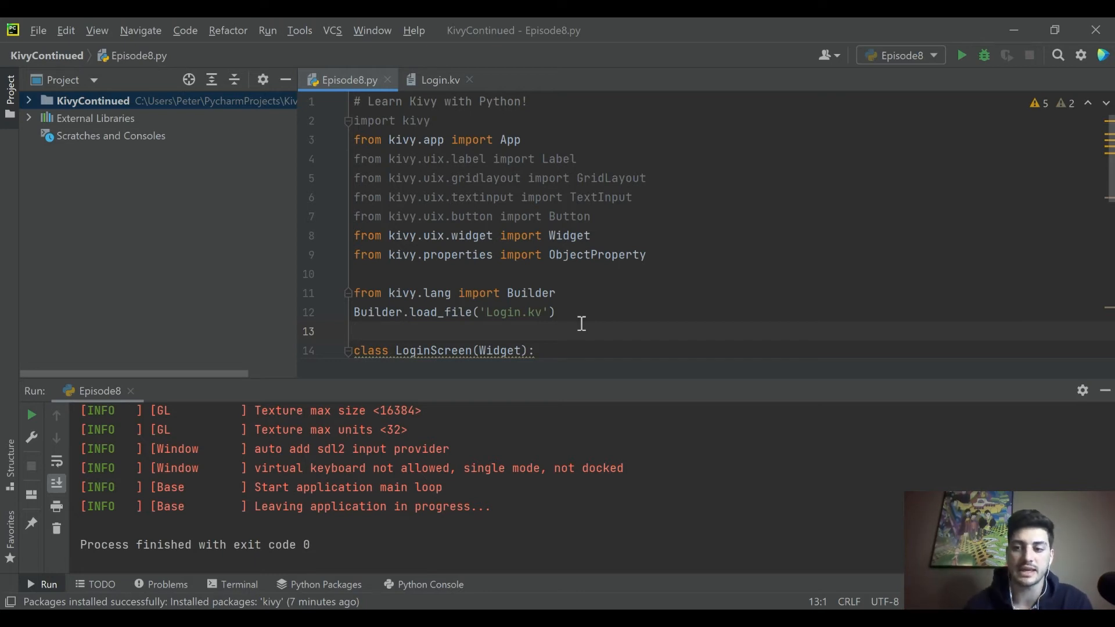
mouse_move(517, 324)
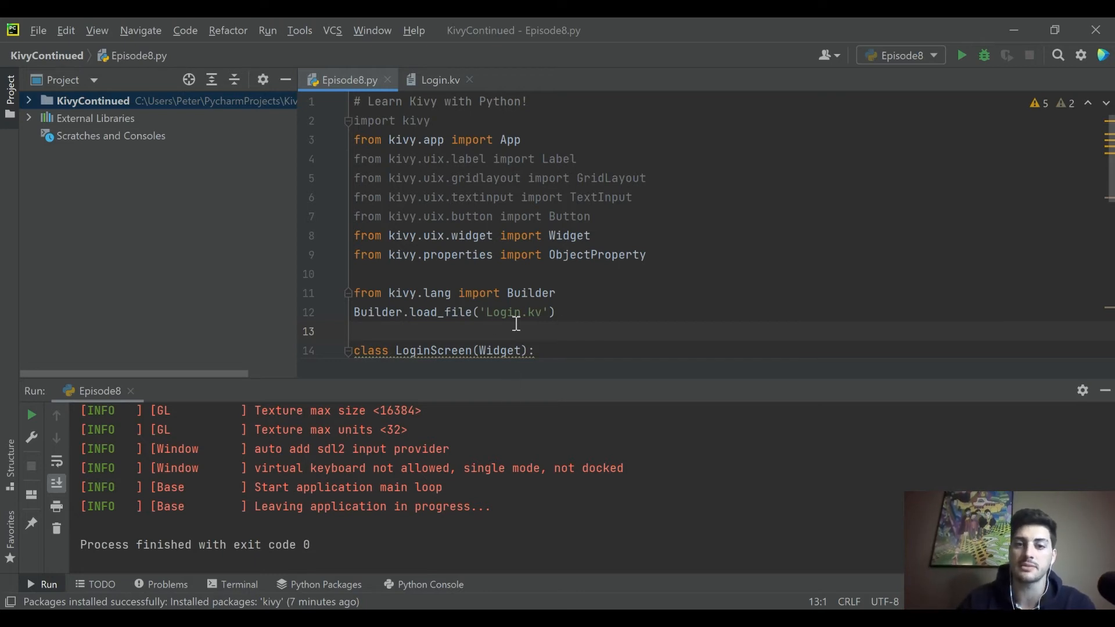
left_click(562, 313)
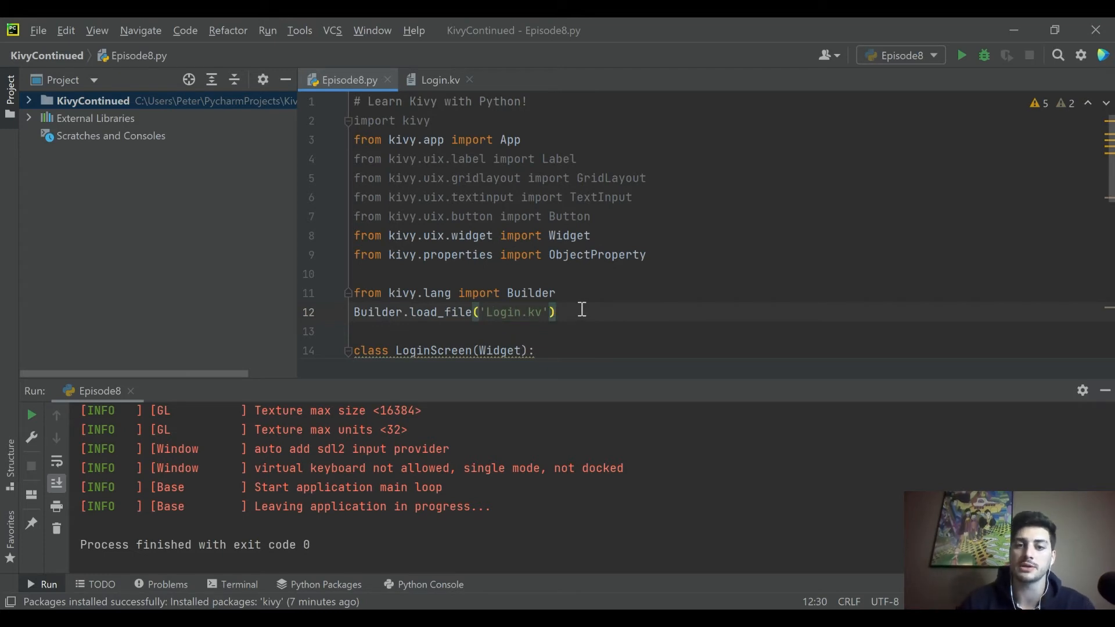
mouse_move(562, 296)
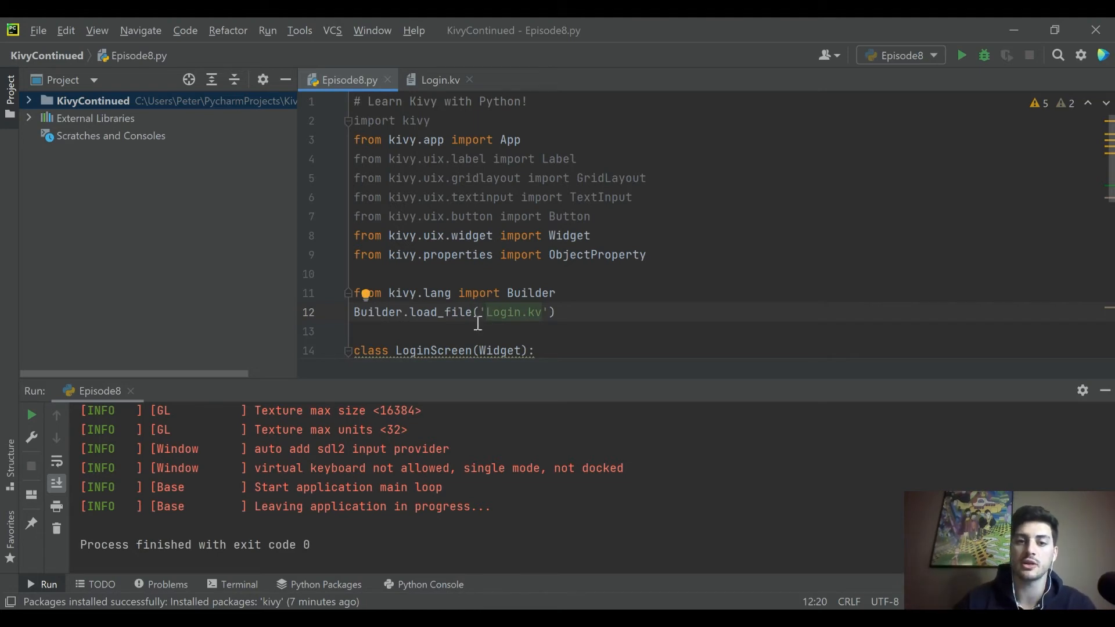
- Run Episode8.py, submit the Different login form to show the greeting, then close it
scroll("down", 3)
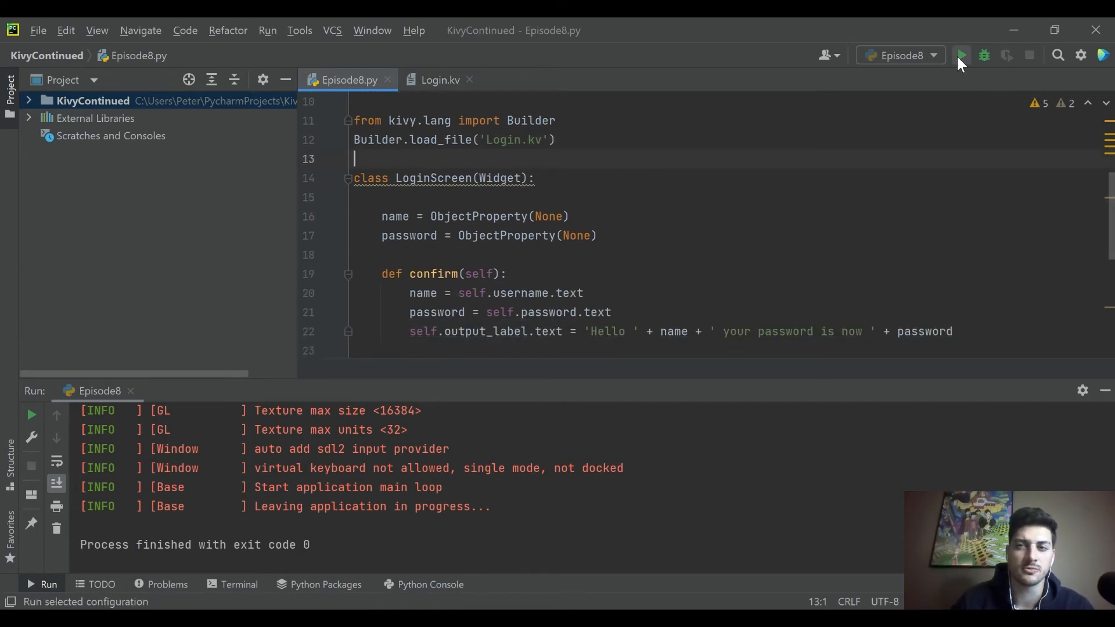
left_click(960, 56)
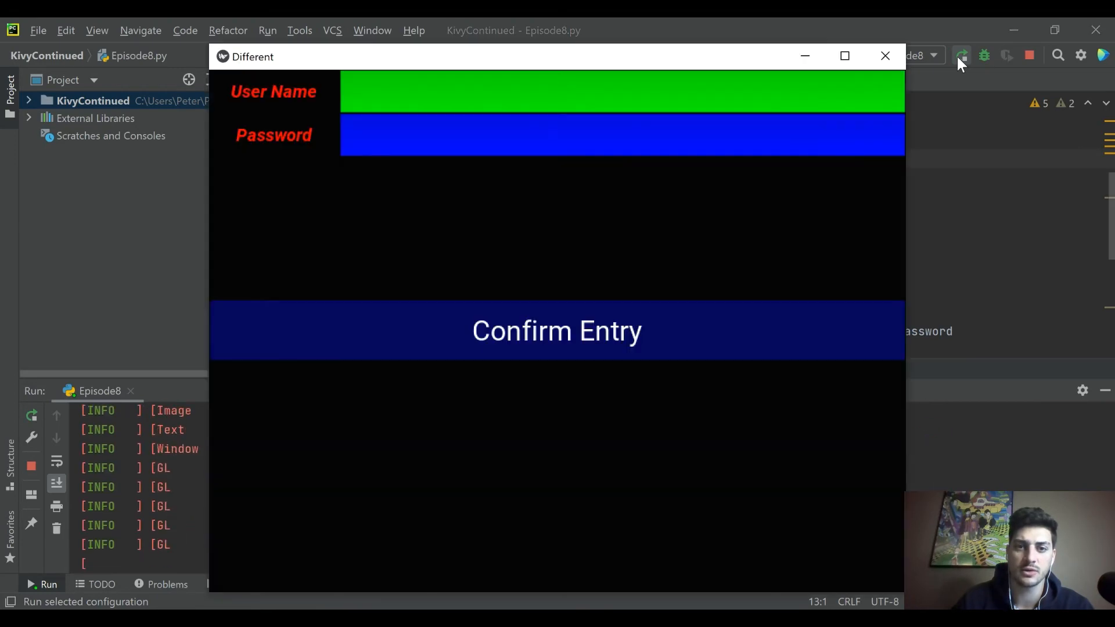
left_click(556, 331)
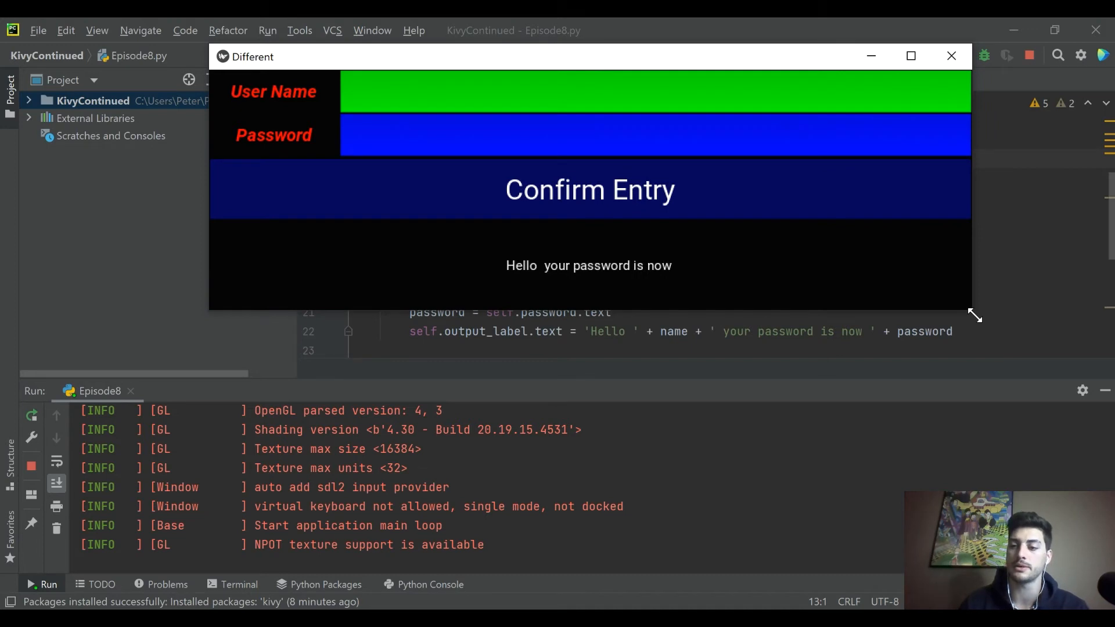
left_click(951, 56)
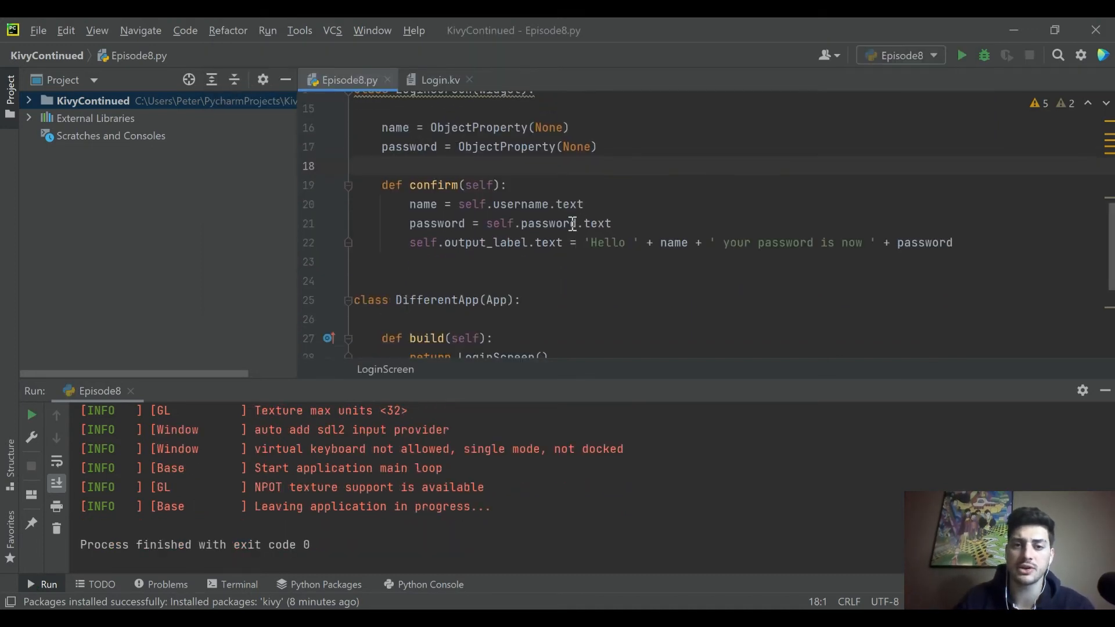
scroll("up", 3)
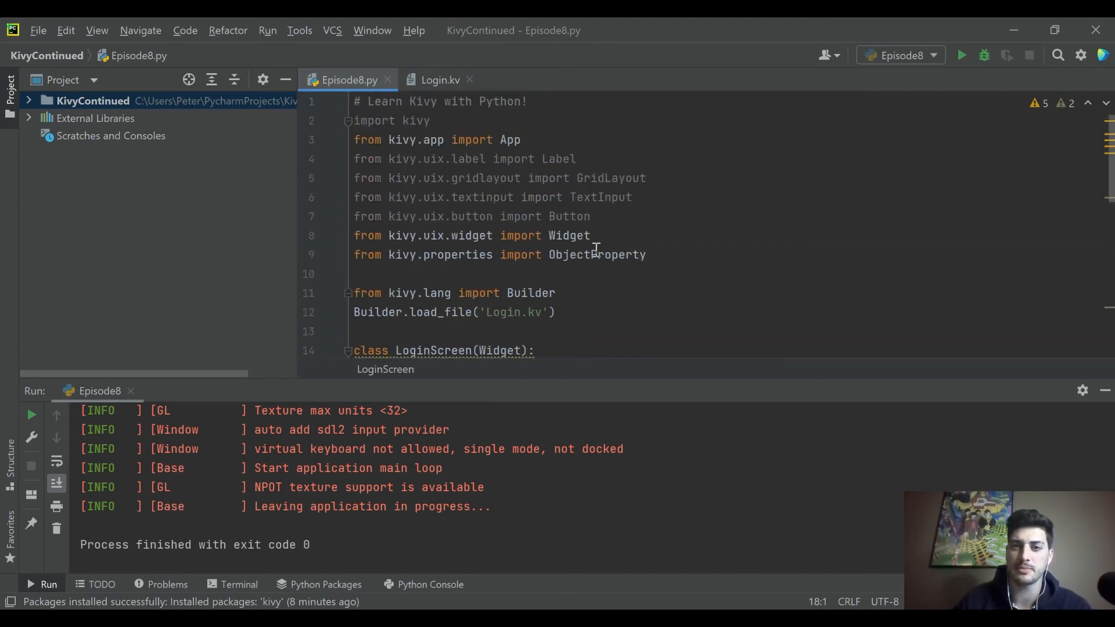
mouse_move(625, 316)
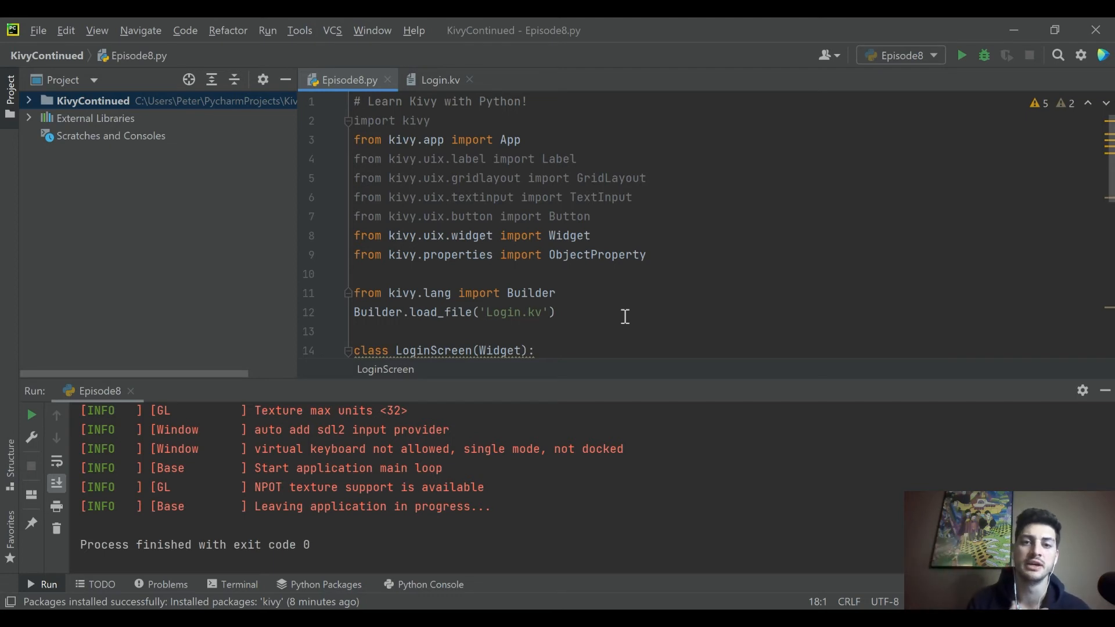
left_click(559, 313)
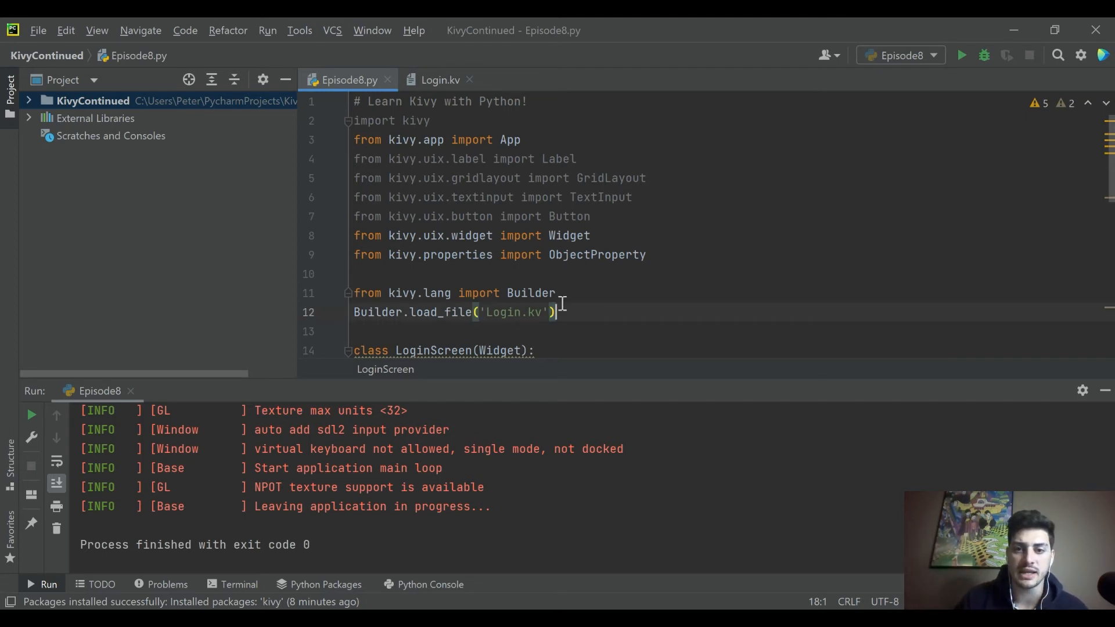
scroll("down", 3)
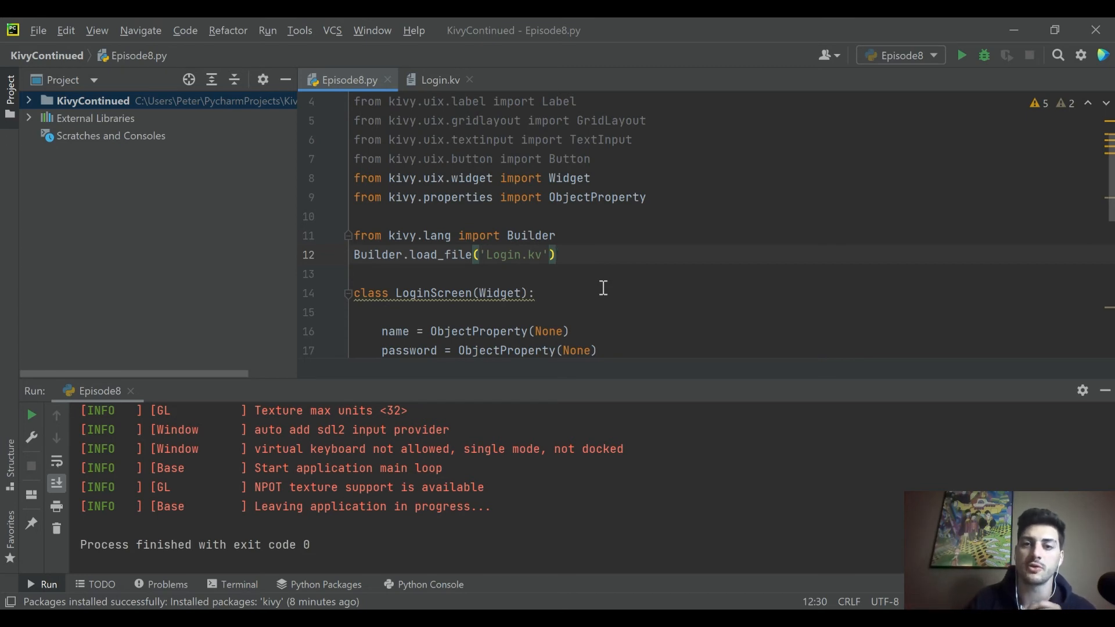
mouse_move(593, 302)
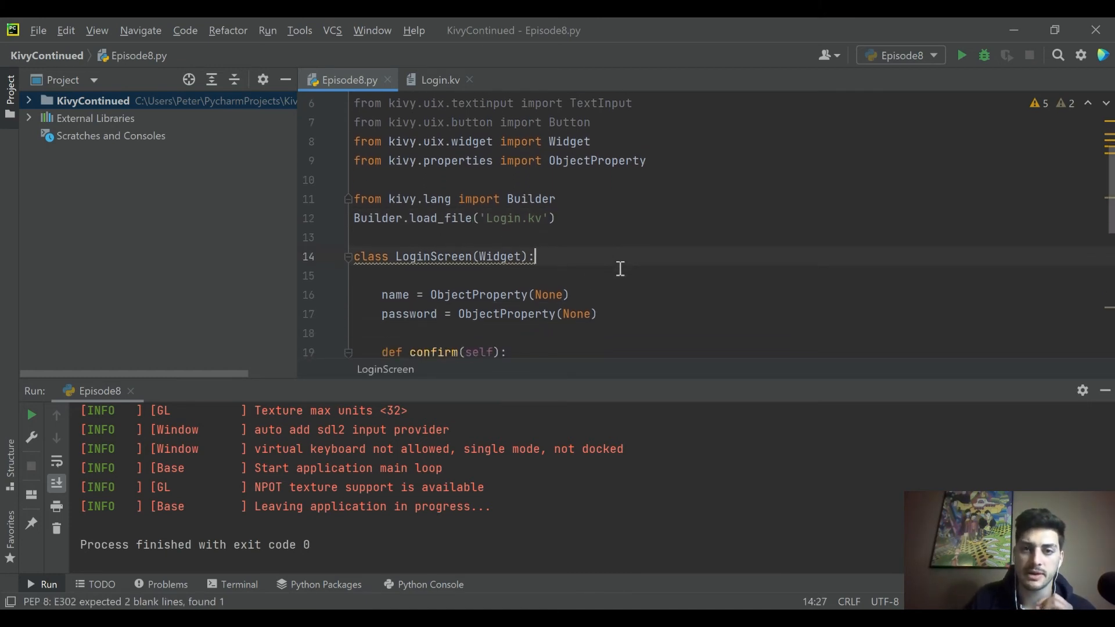
scroll("down", 3)
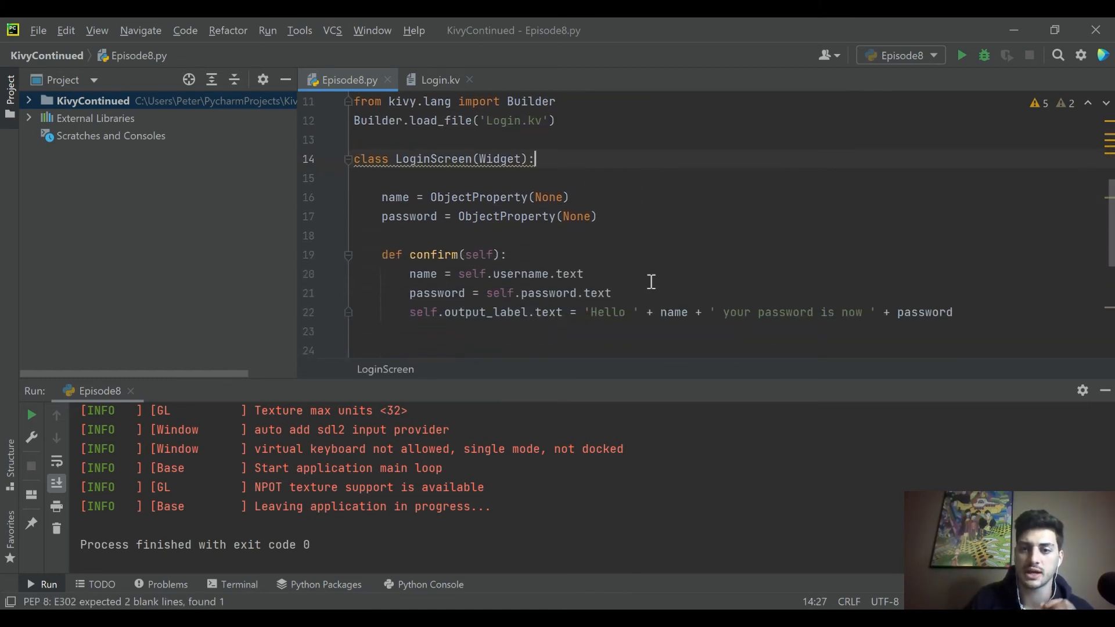
scroll("up", 3)
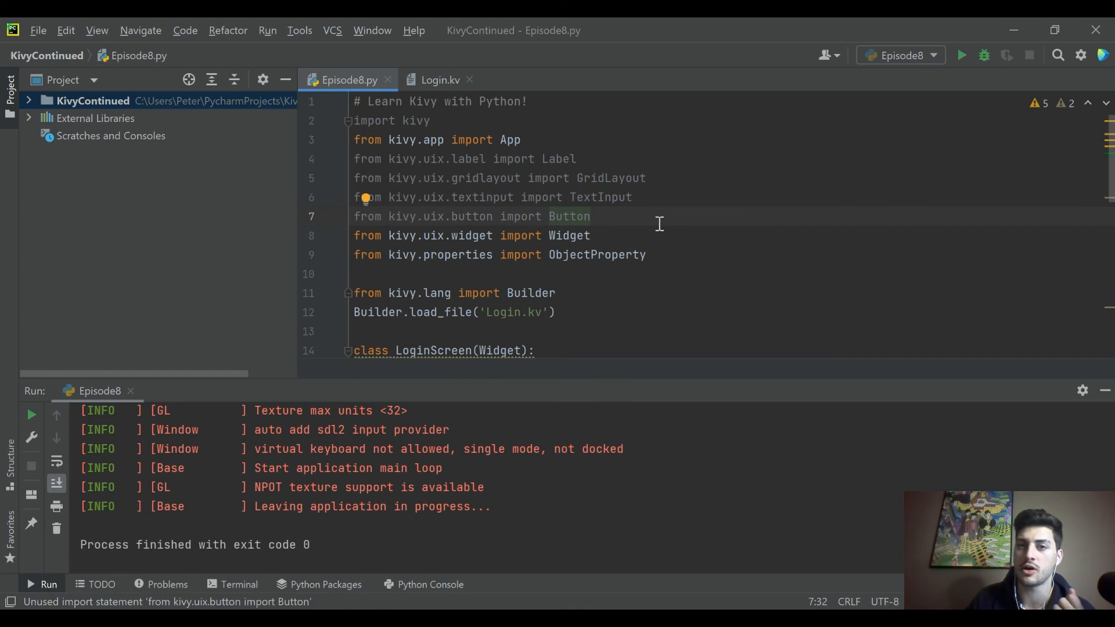
- Check Login.kv, then delete the greyed-out Label, GridLayout, TextInput and Button imports in Episode8.py
left_click(439, 80)
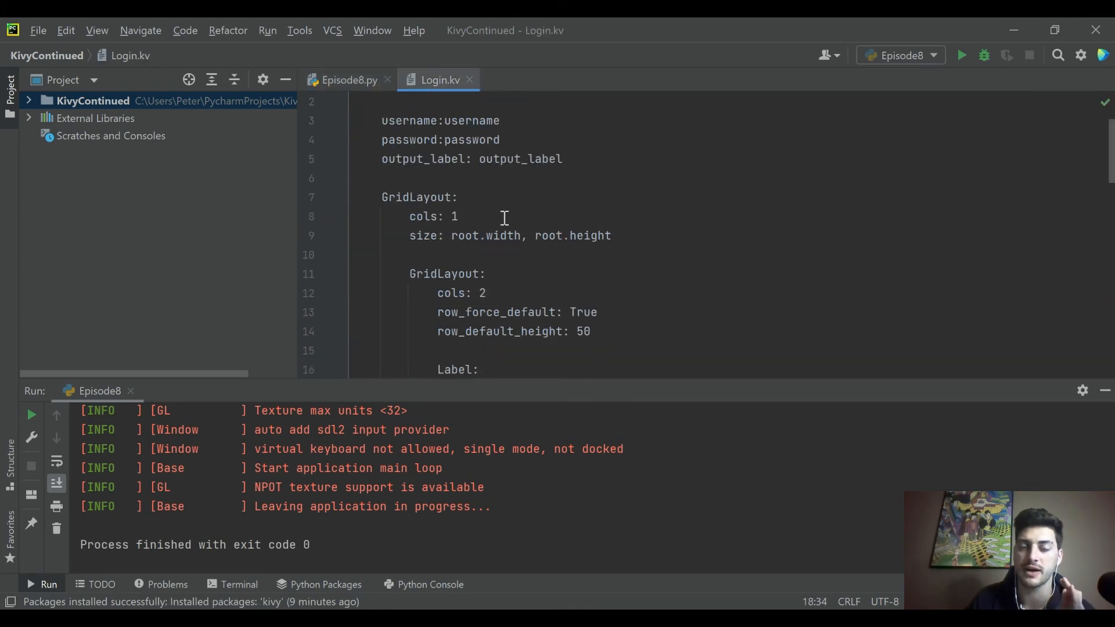
scroll("down", 3)
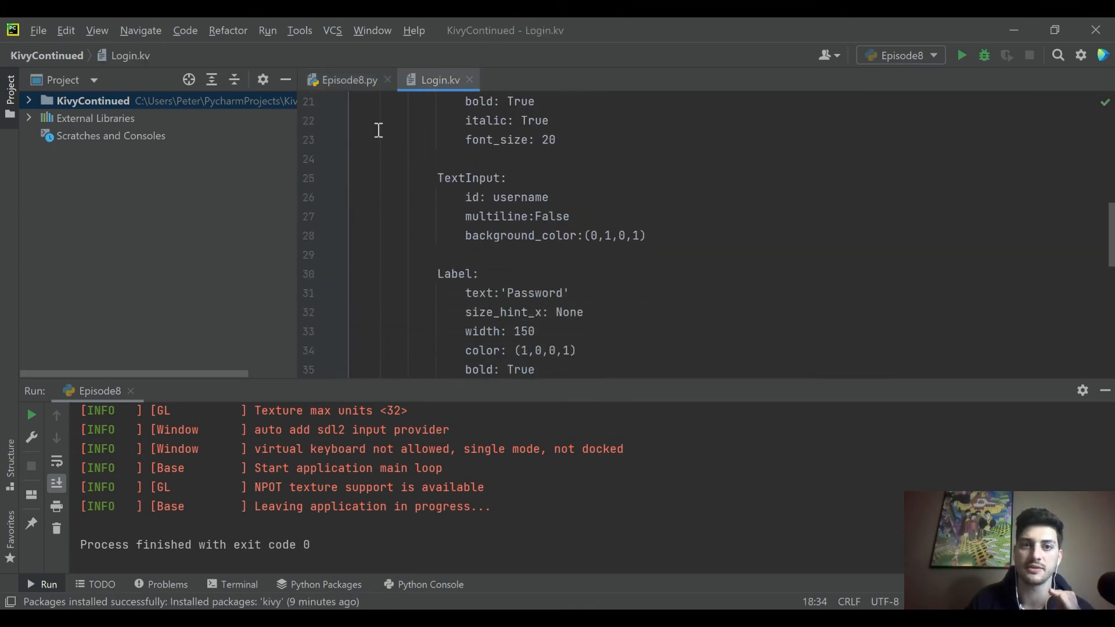
left_click(347, 81)
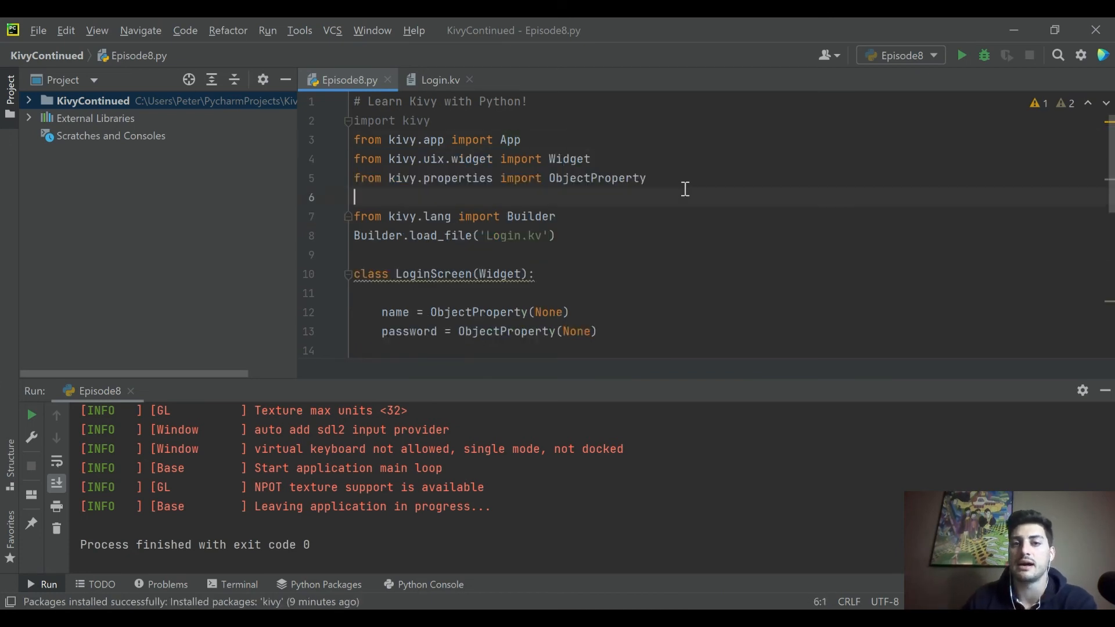
- Look over Login.kv again and launch the trimmed Episode8.py
double_click(391, 120)
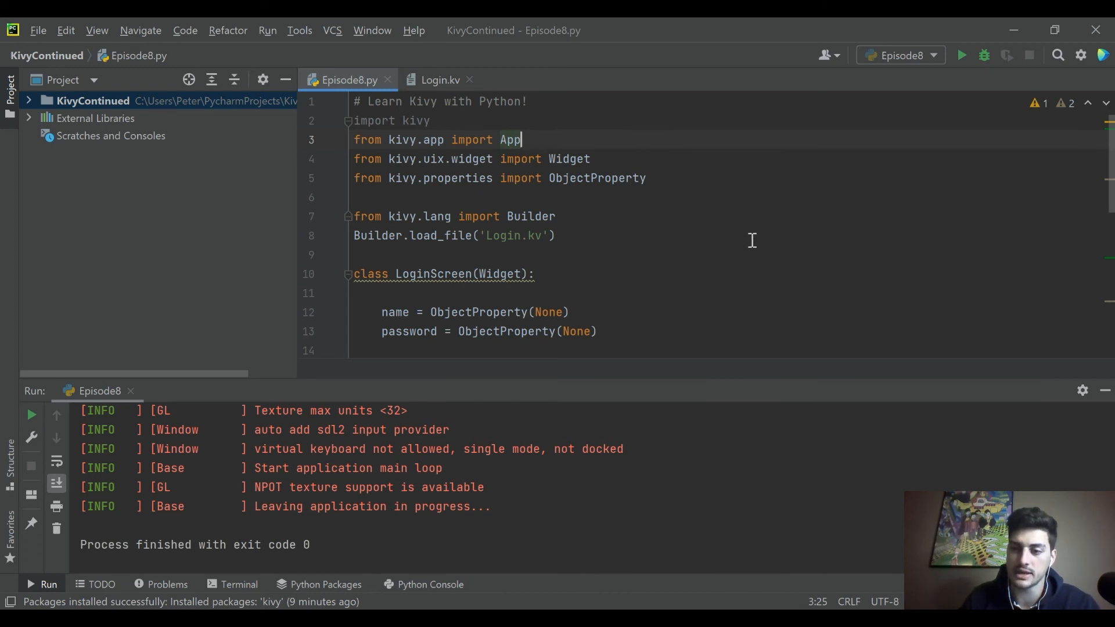
scroll("down", 3)
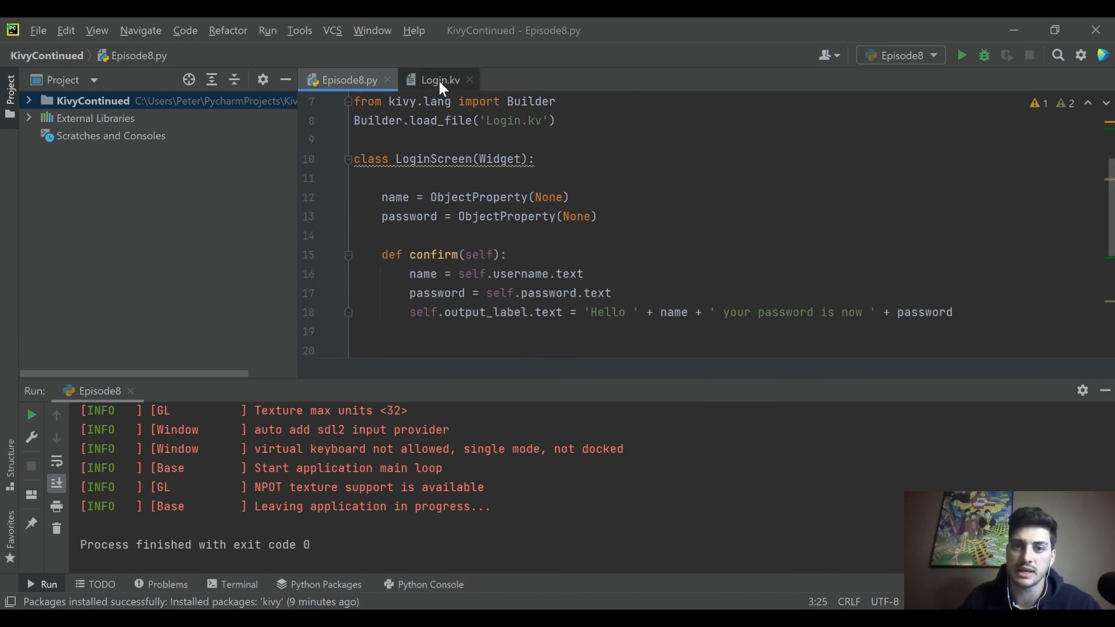
left_click(441, 80)
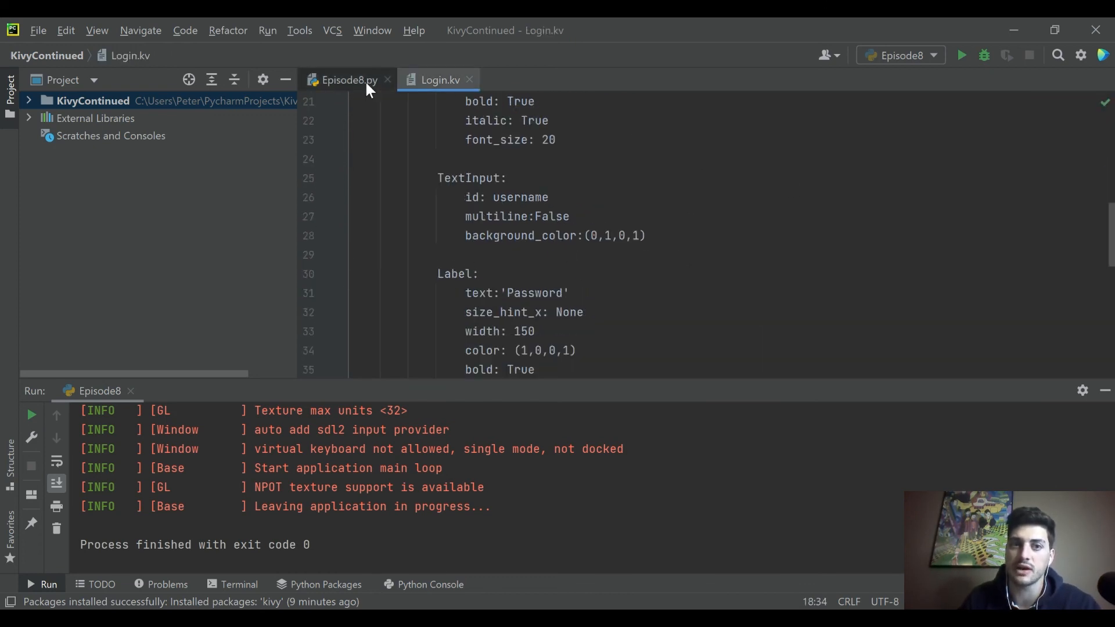
left_click(962, 55)
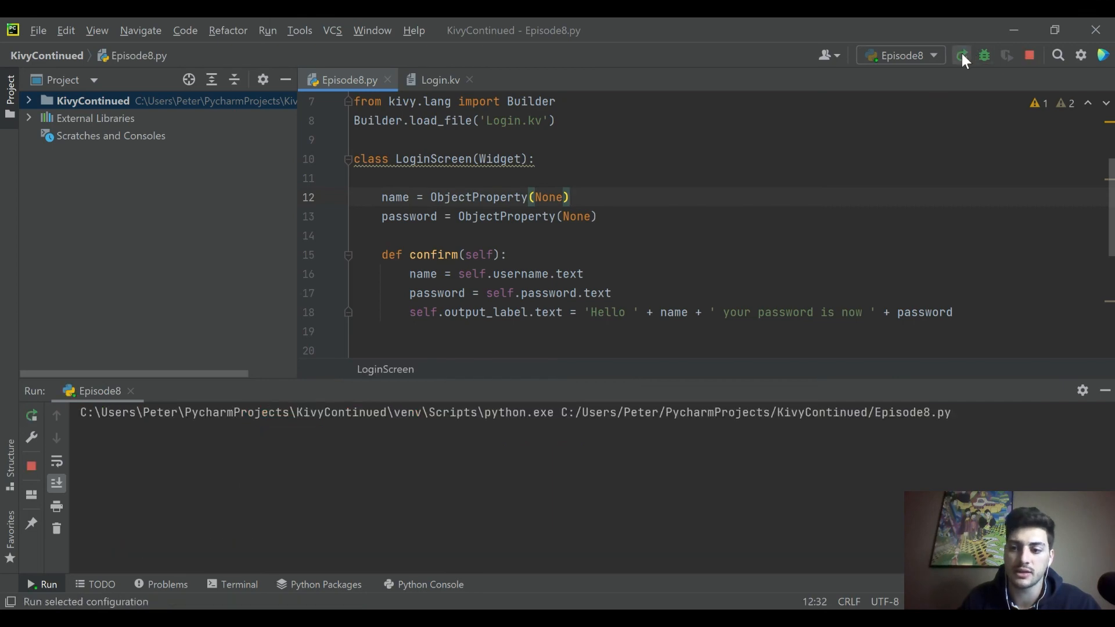
- Run the trimmed Episode8.py, confirm the Different login window appears, then close it
left_click(962, 56)
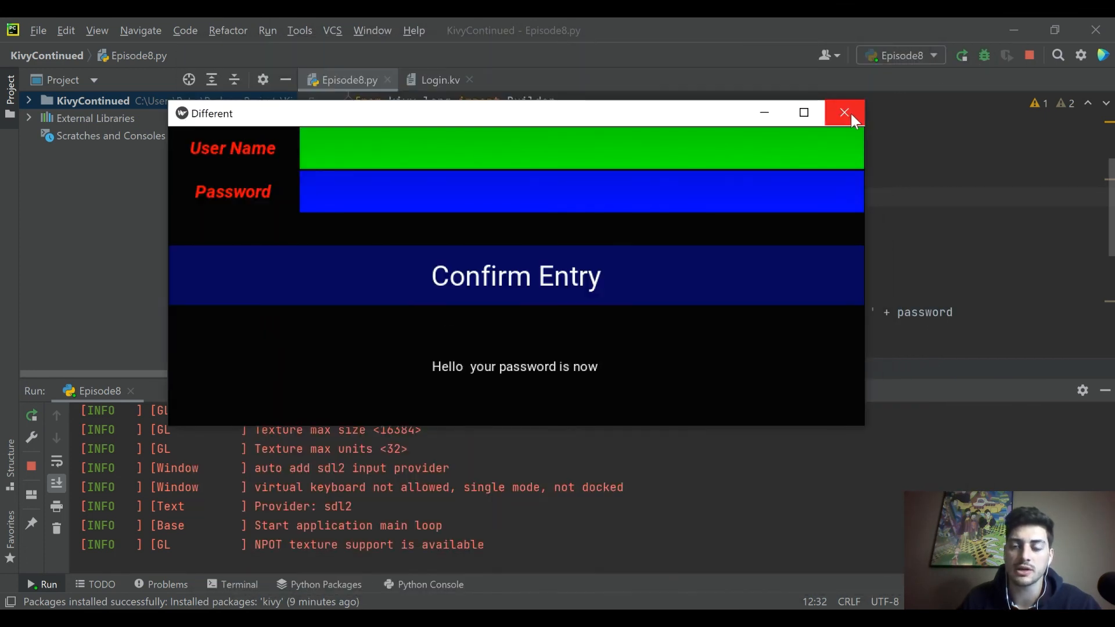
left_click(845, 113)
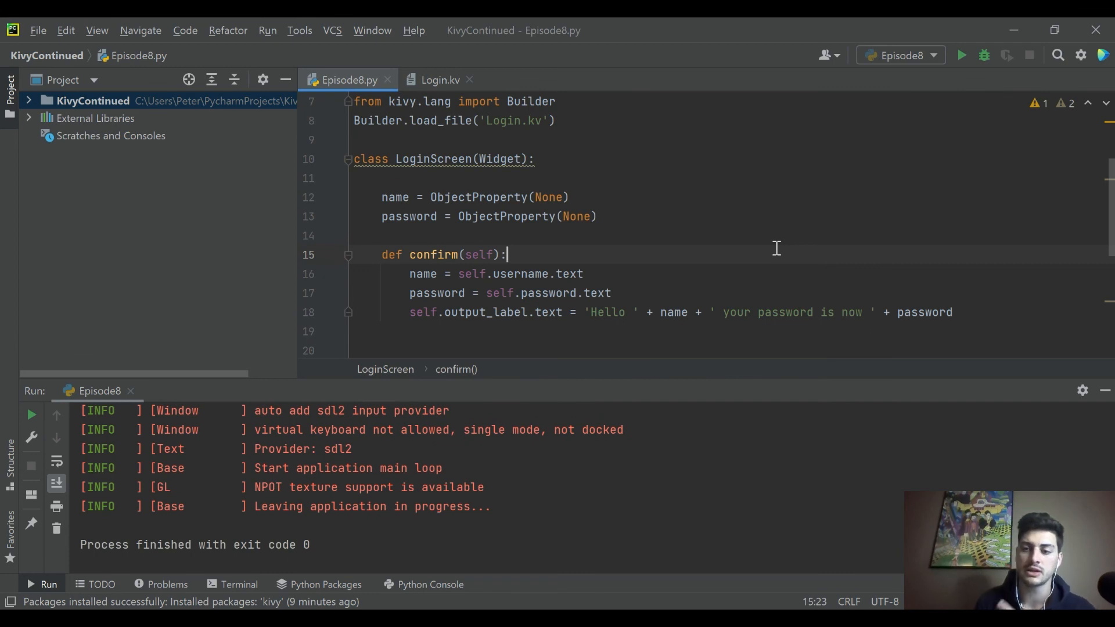